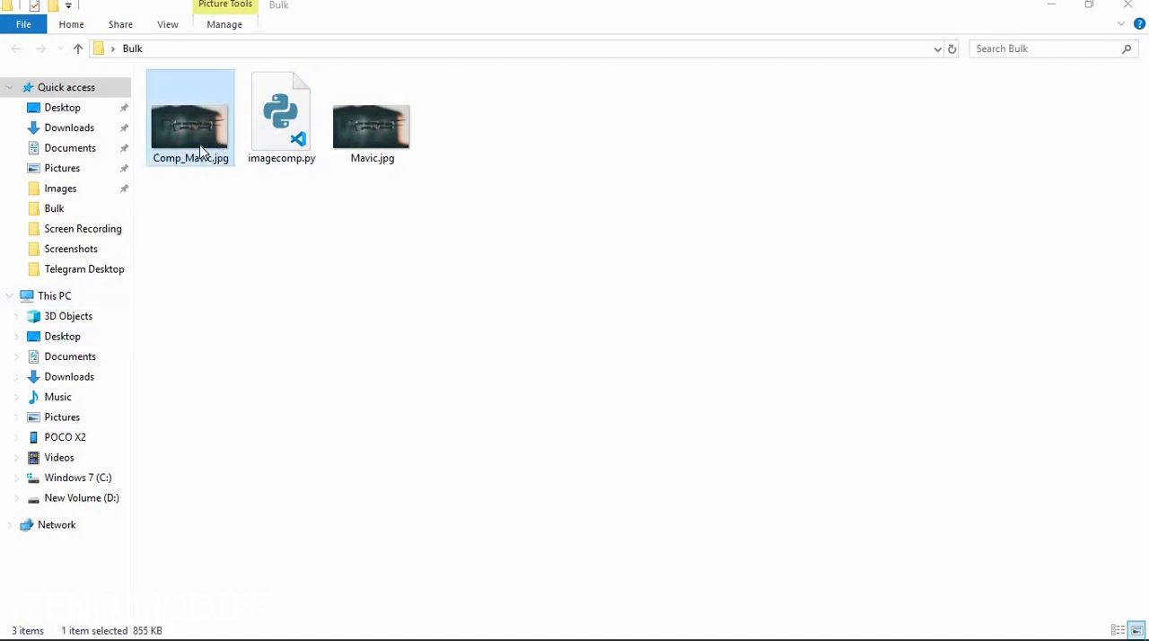
# View the properties of Mavic.jpg (2.64 MB), then of Comp_Mavic.jpg (855 KB).
pyautogui.click(371, 116)
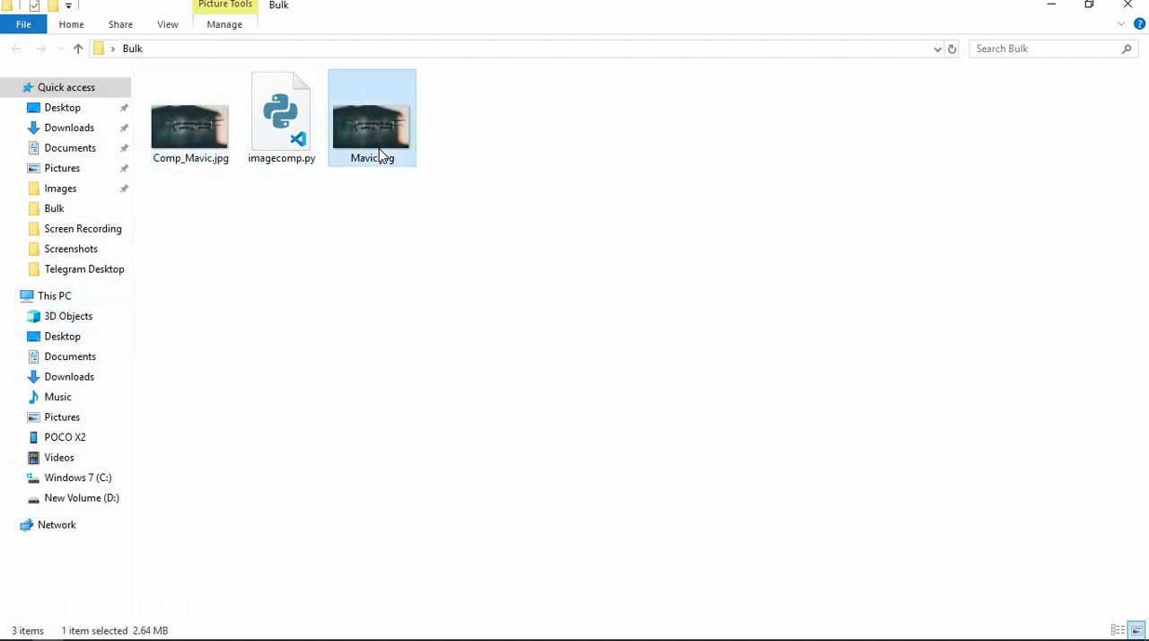
pyautogui.rightClick(371, 117)
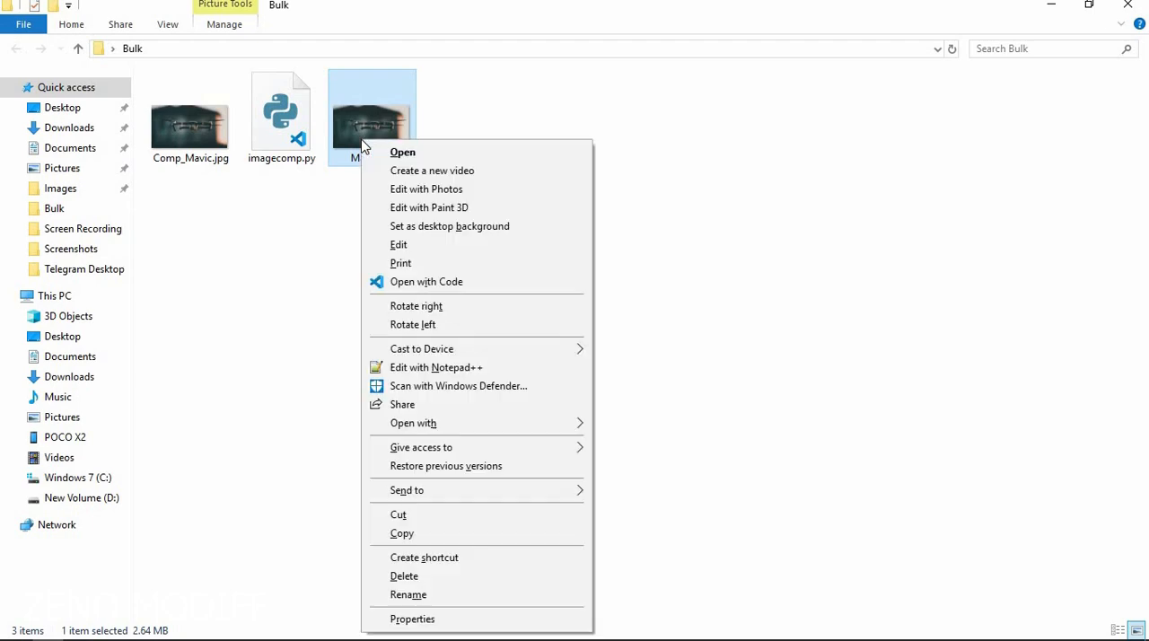
pyautogui.moveTo(413, 620)
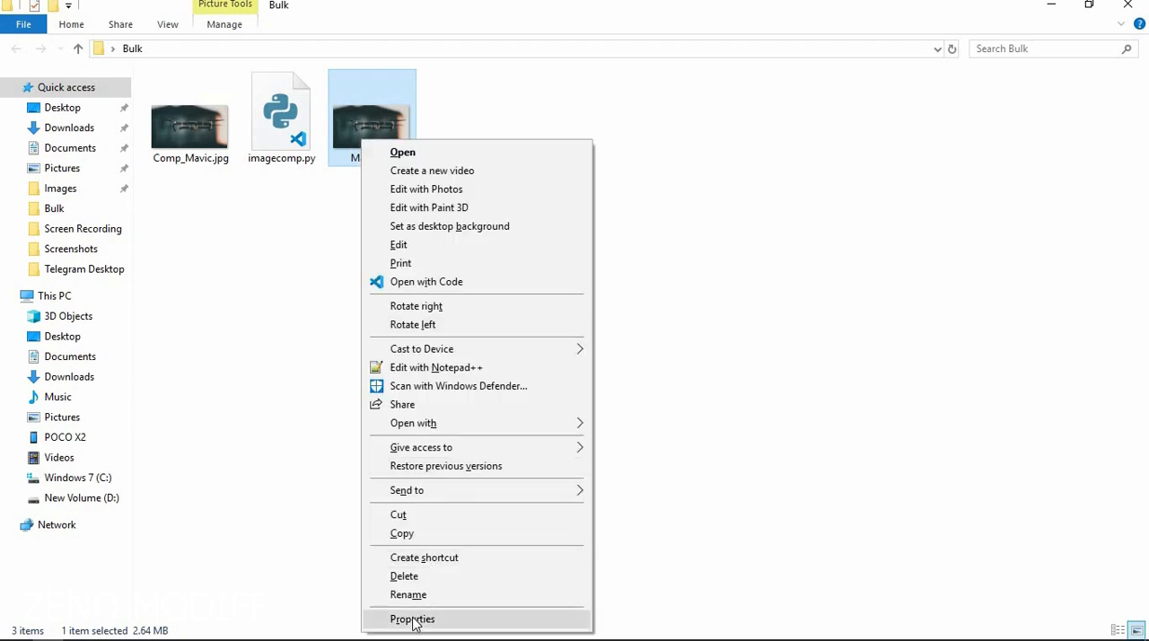
pyautogui.click(412, 618)
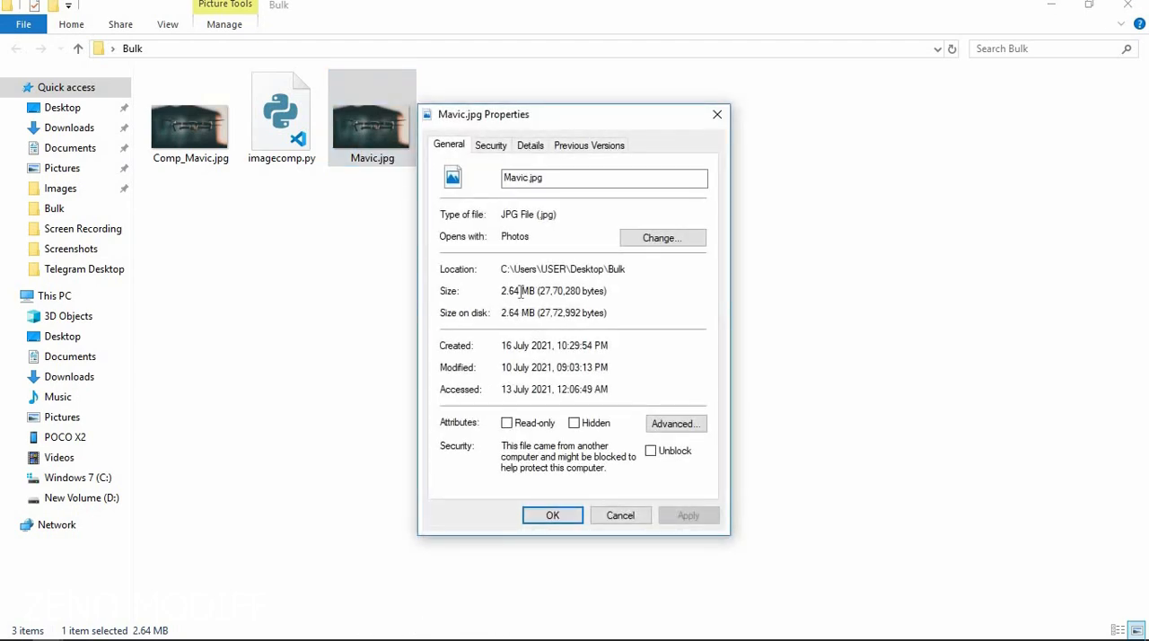
pyautogui.moveTo(716, 115)
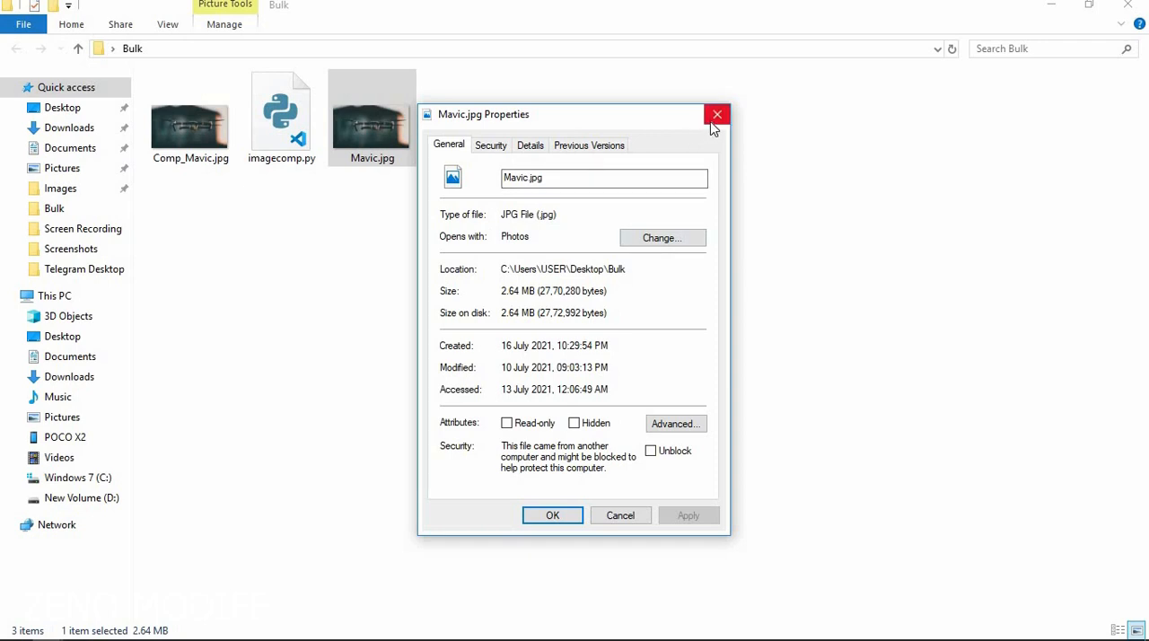
pyautogui.click(717, 115)
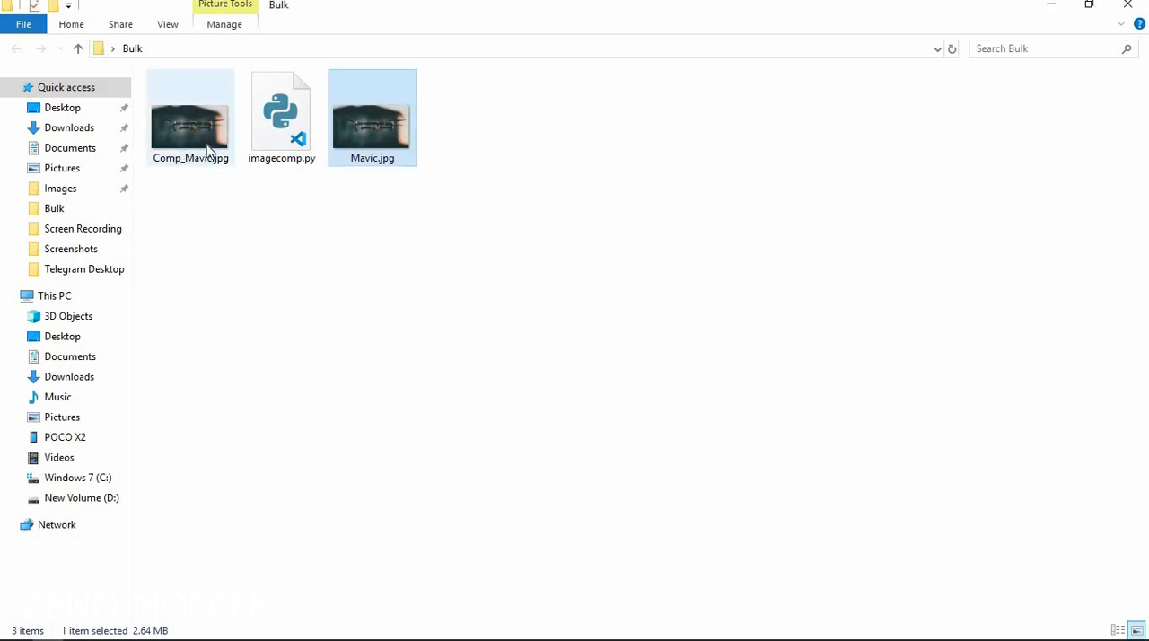
pyautogui.rightClick(189, 116)
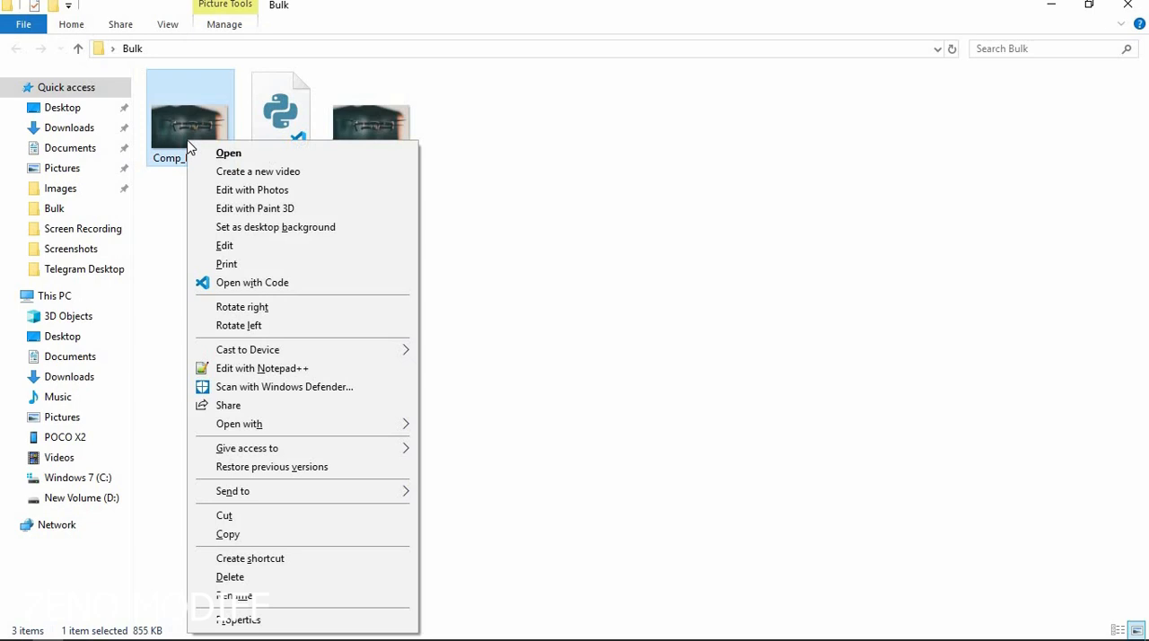
pyautogui.moveTo(240, 620)
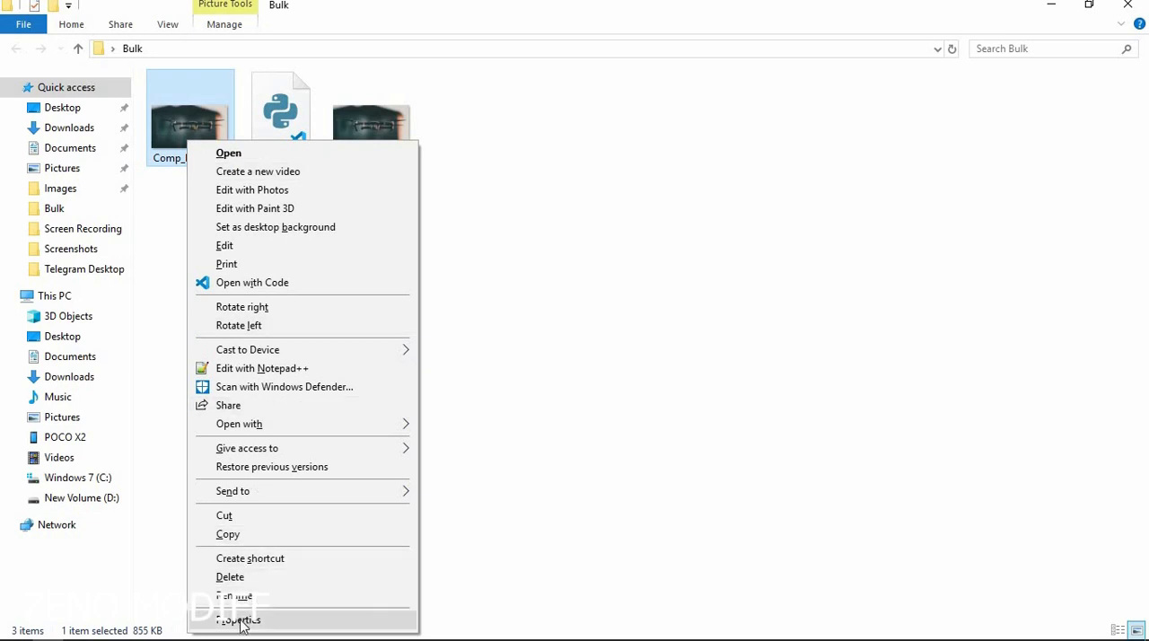
pyautogui.click(238, 619)
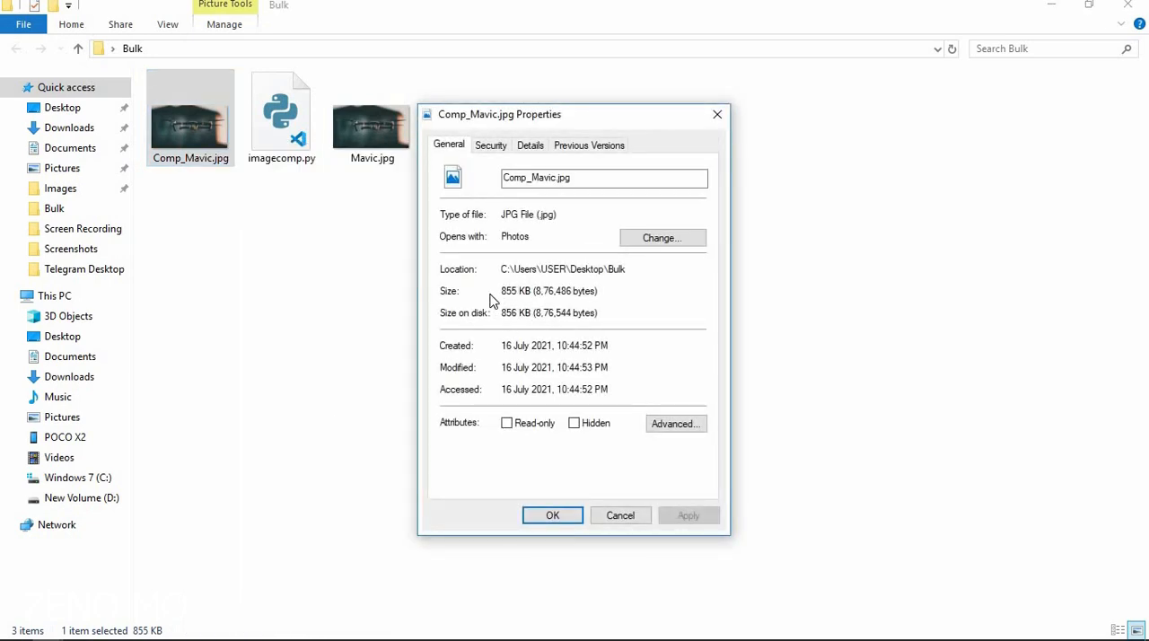
pyautogui.moveTo(501, 300)
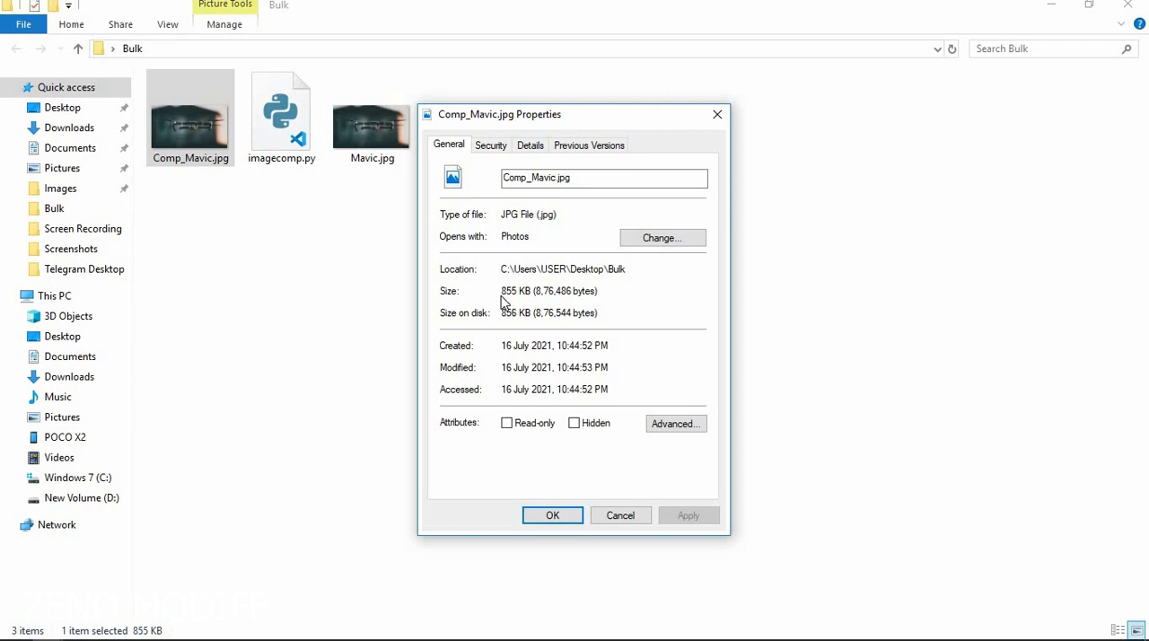
pyautogui.moveTo(534, 267)
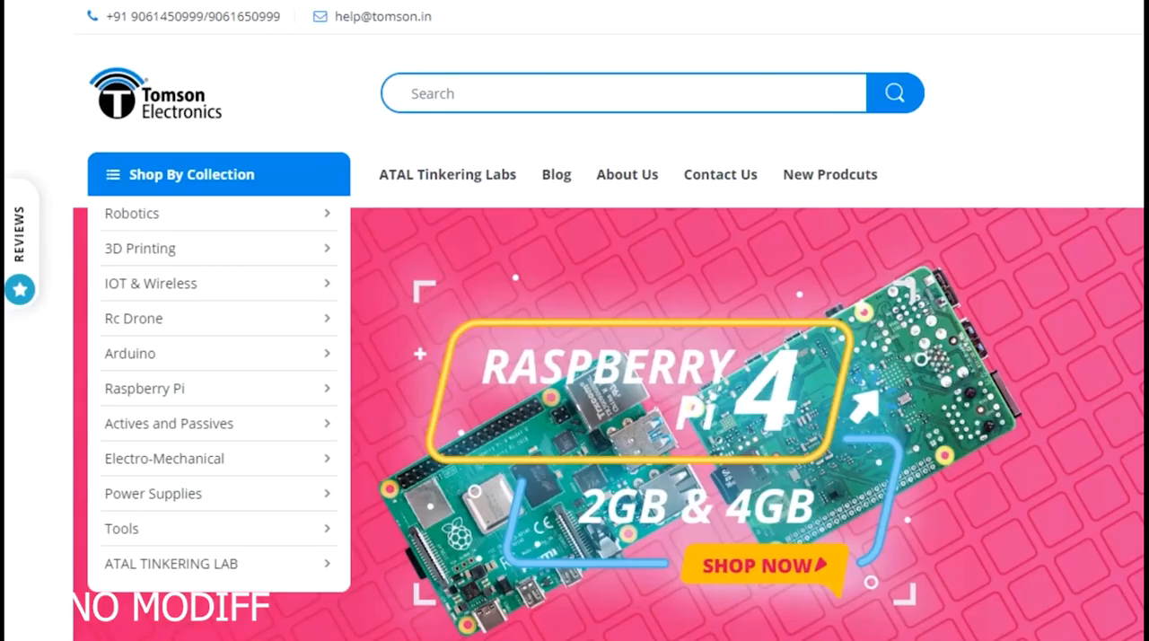
pyautogui.scroll(-3)
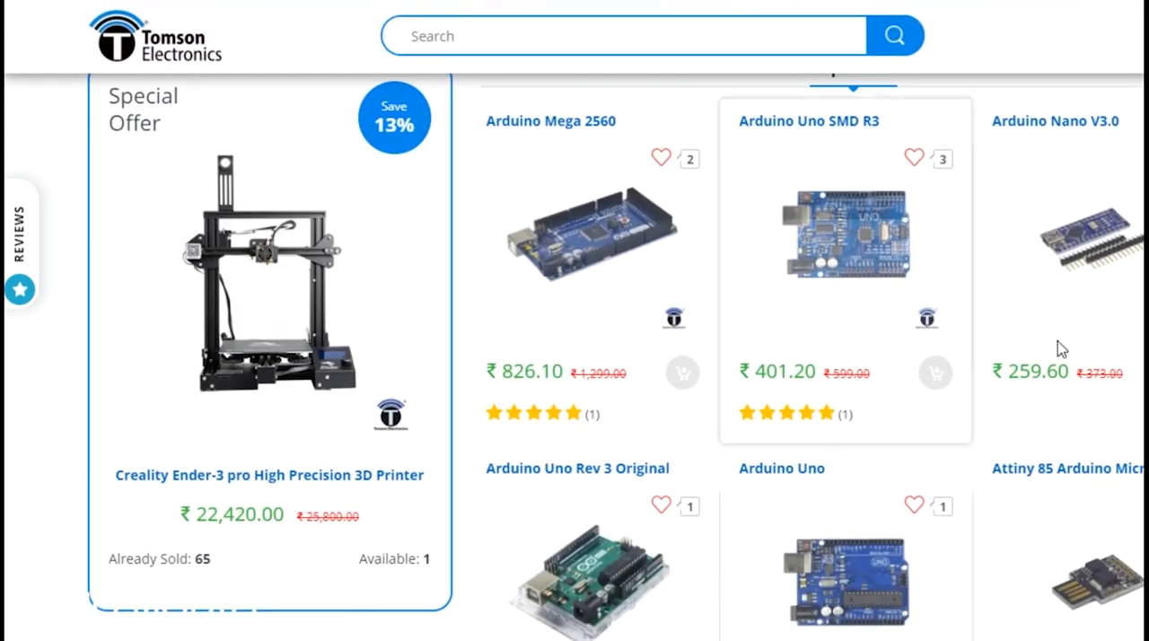
pyautogui.scroll(-3)
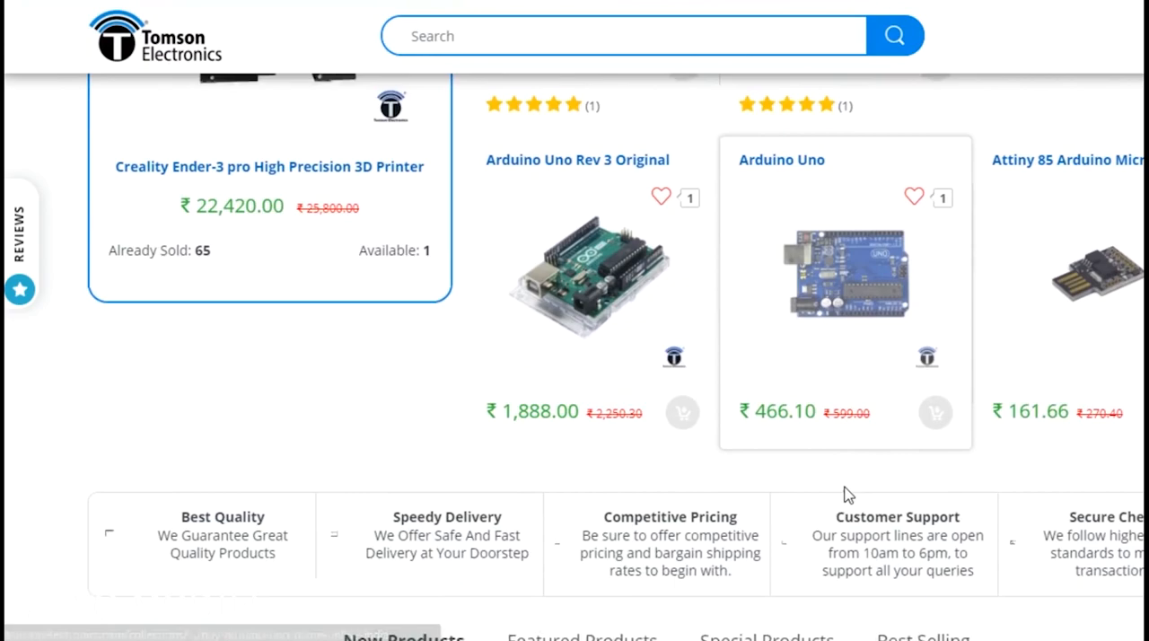
pyautogui.scroll(3)
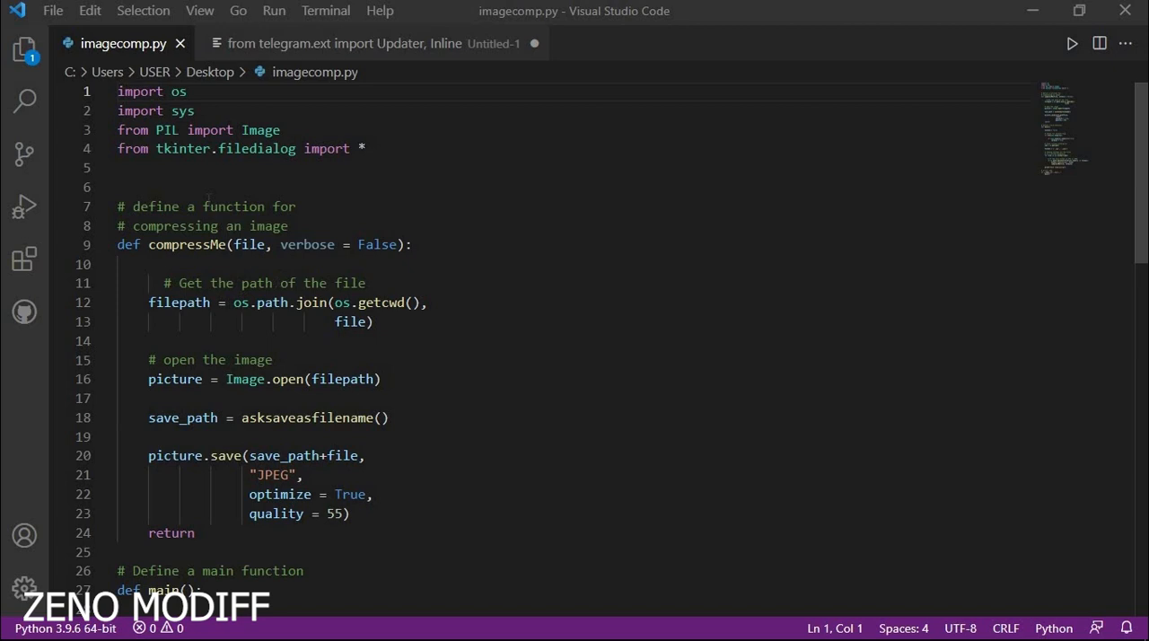
pyautogui.click(195, 111)
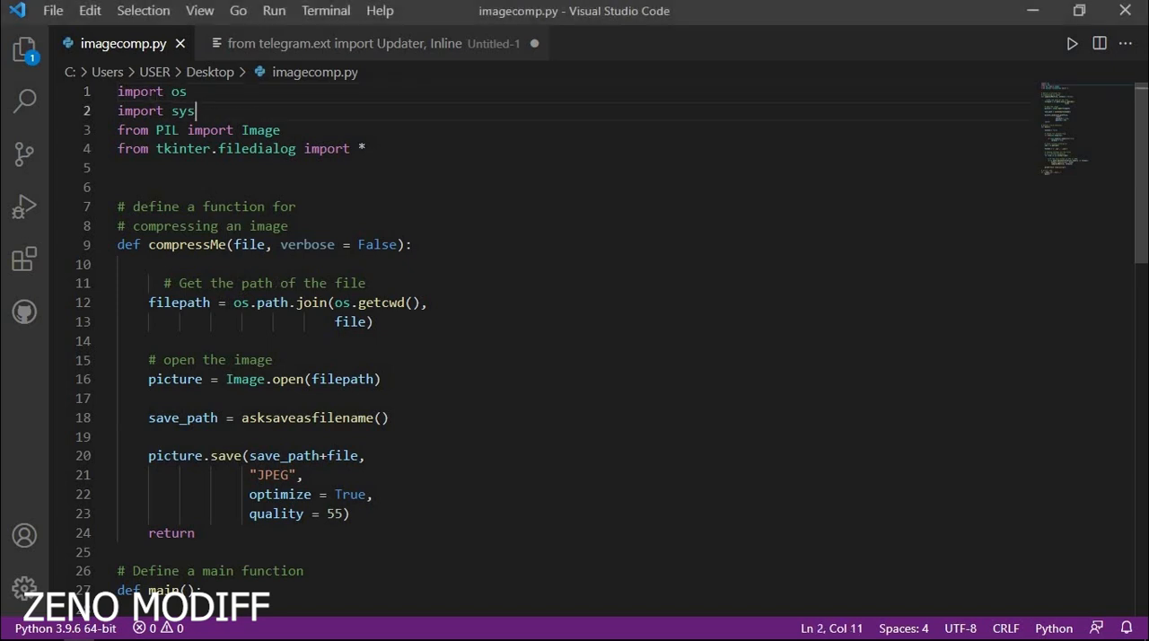
pyautogui.moveTo(196, 110); pyautogui.dragTo(118, 91)
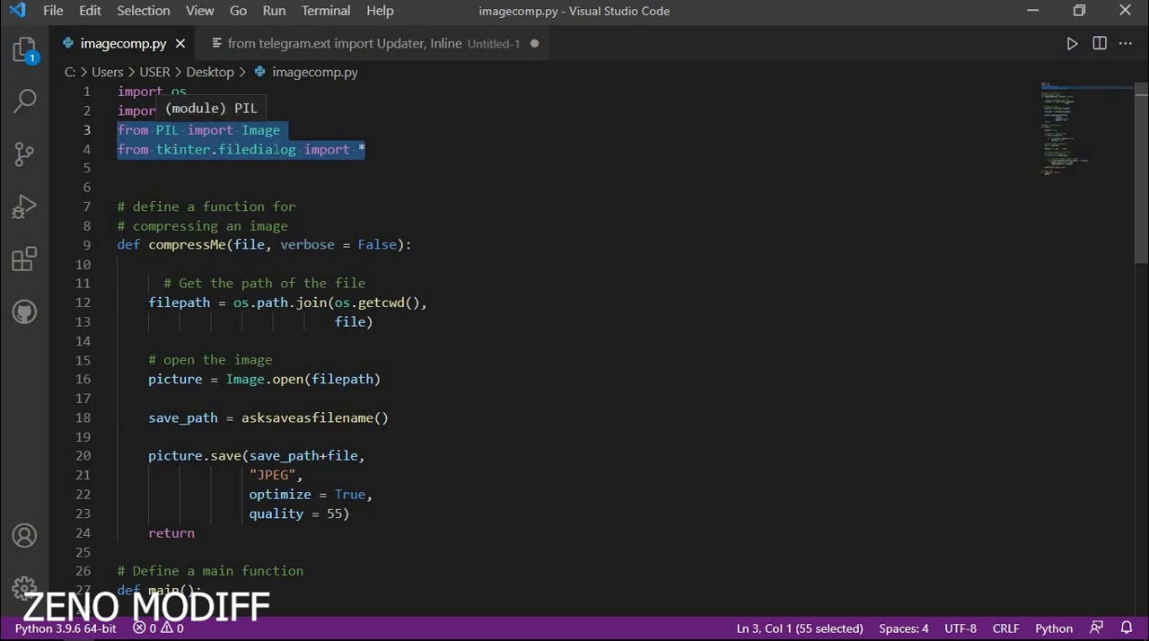
pyautogui.write('sys')
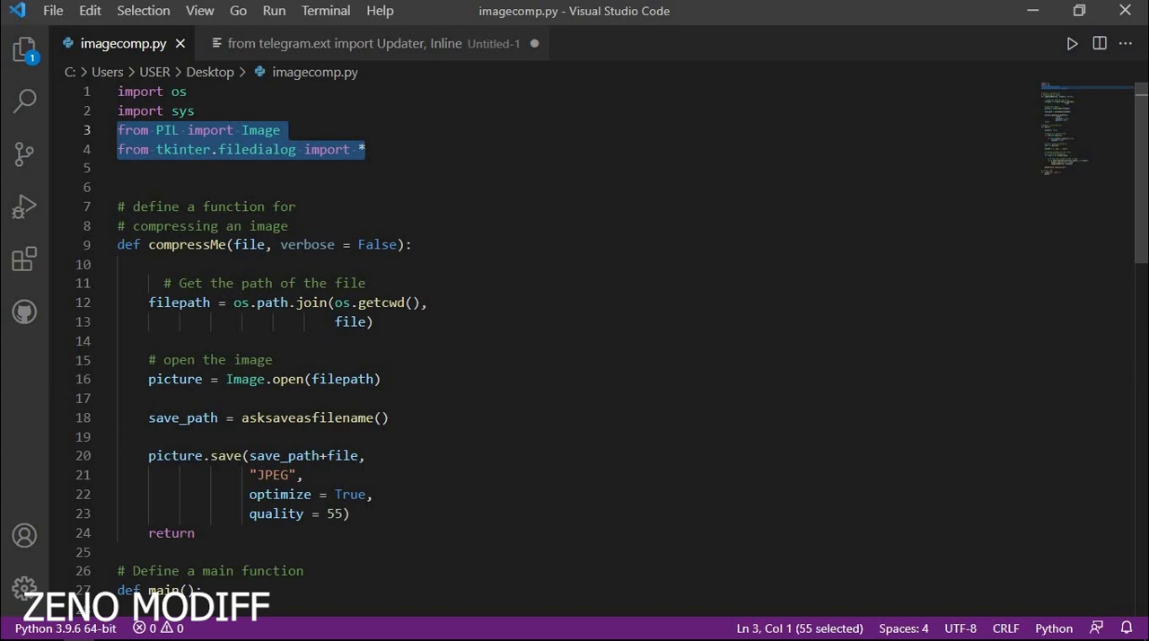
pyautogui.moveTo(209, 130)
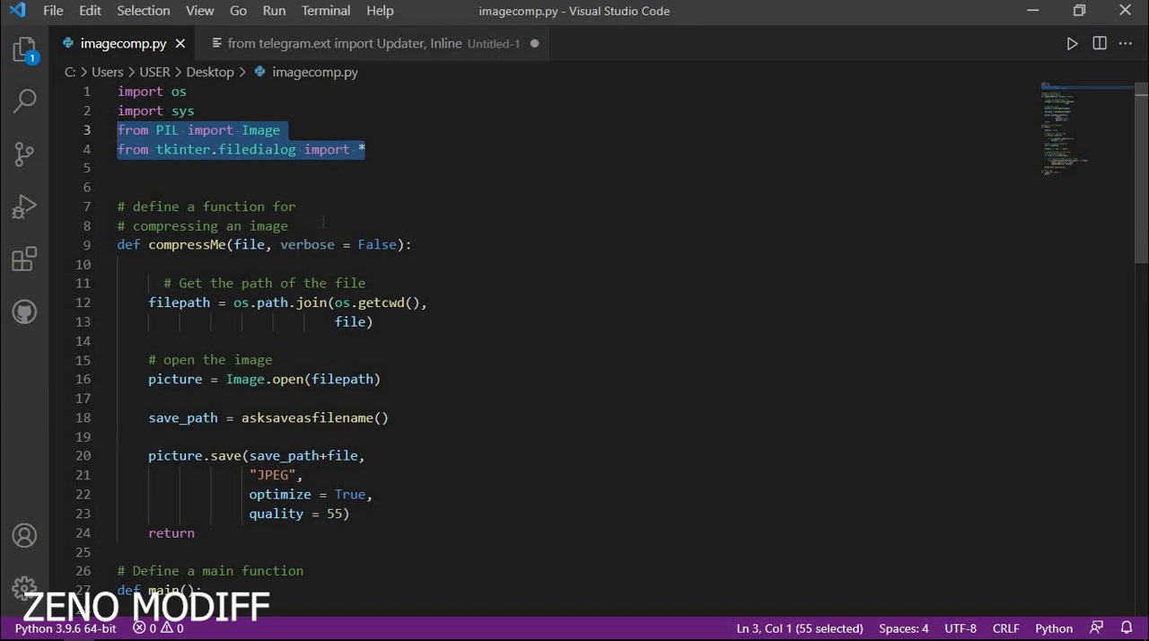
pyautogui.click(287, 225)
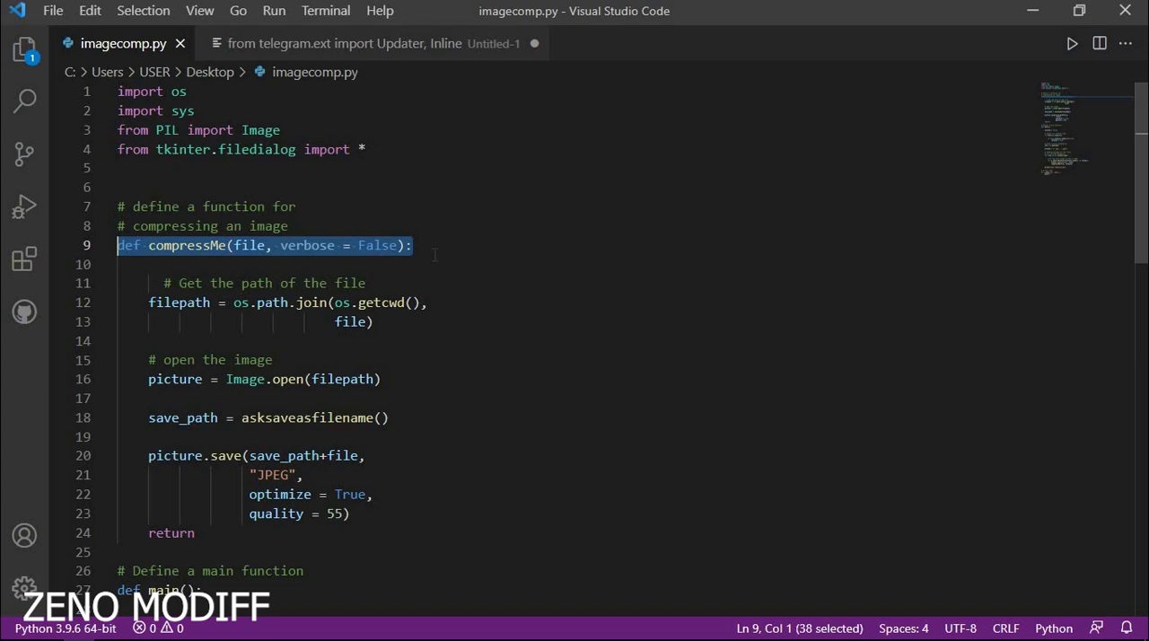
pyautogui.click(371, 321)
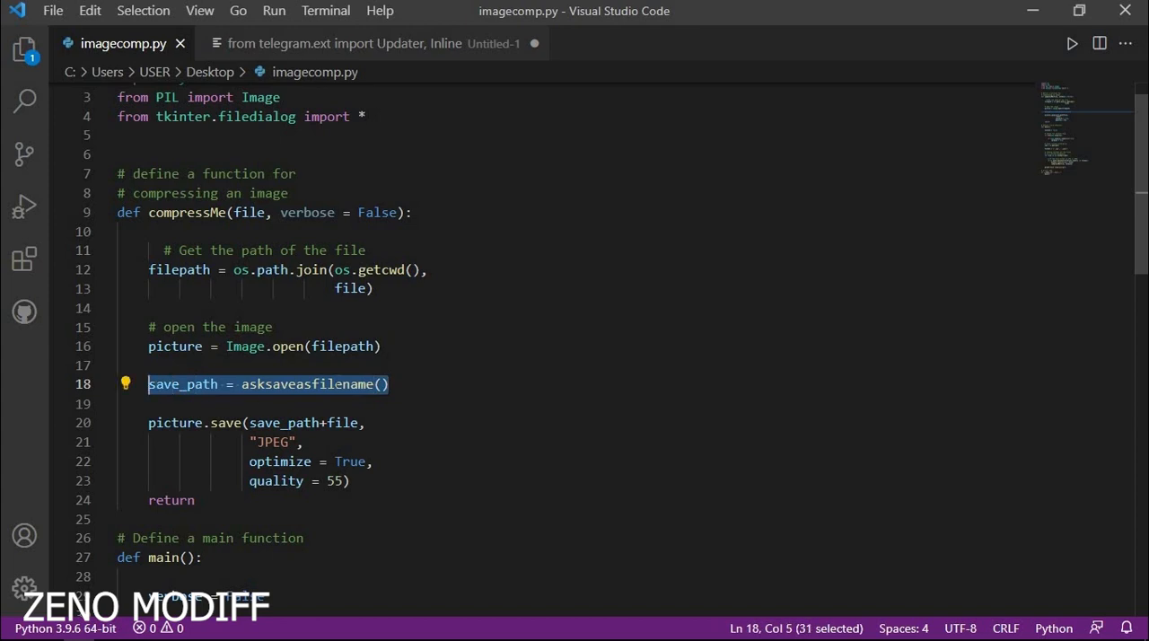
pyautogui.scroll(-3)
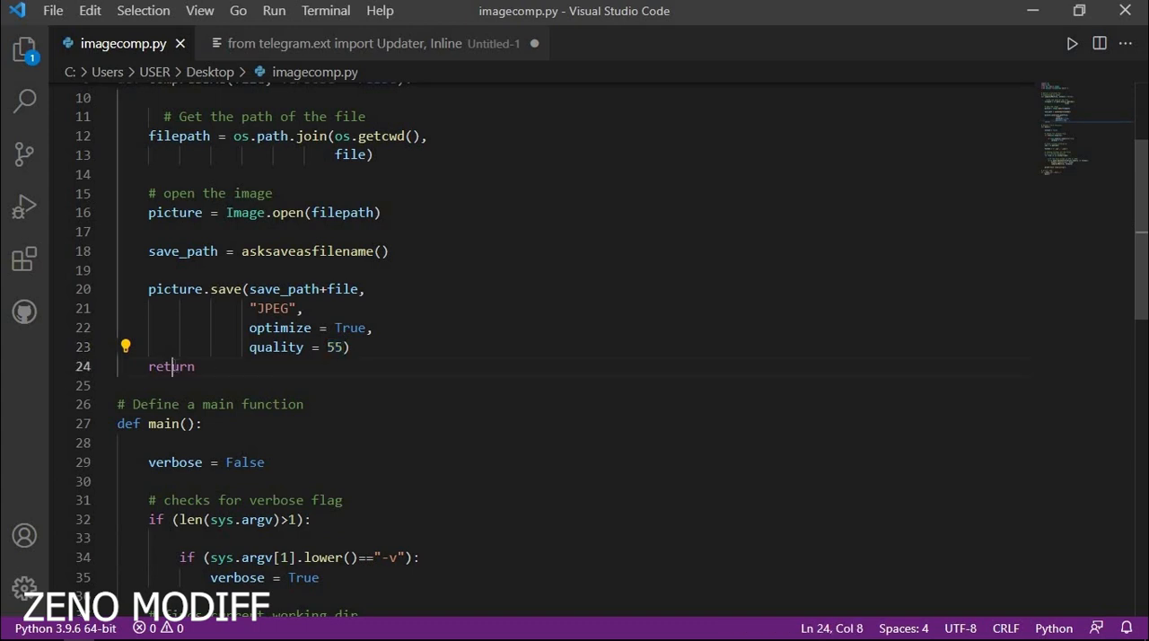
pyautogui.doubleClick(171, 366)
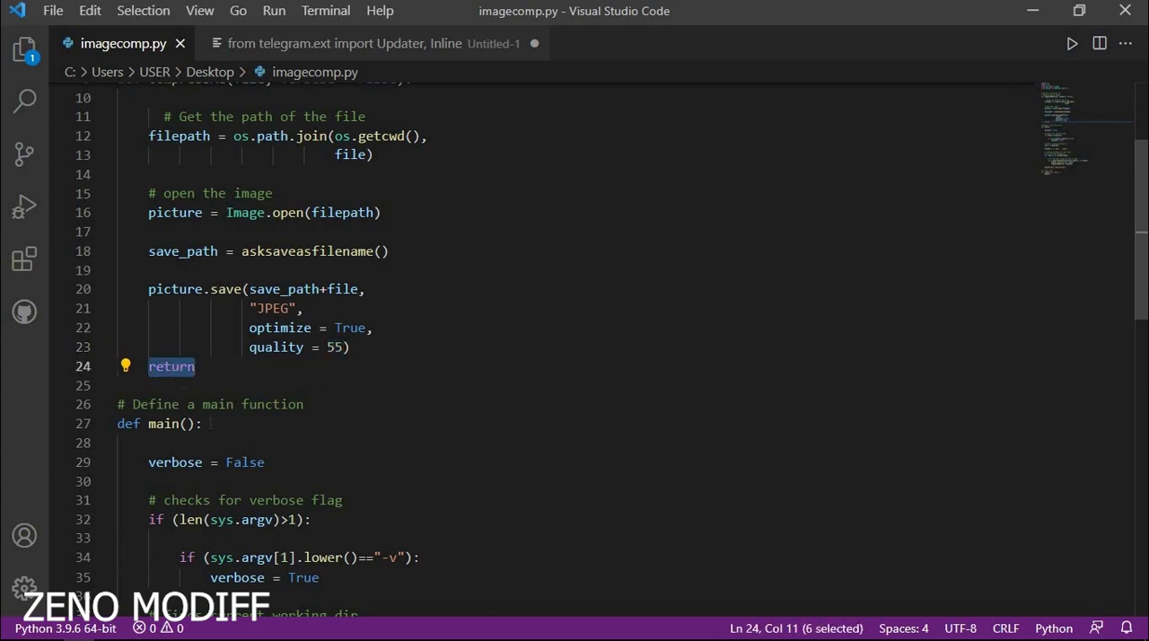
pyautogui.click(159, 424)
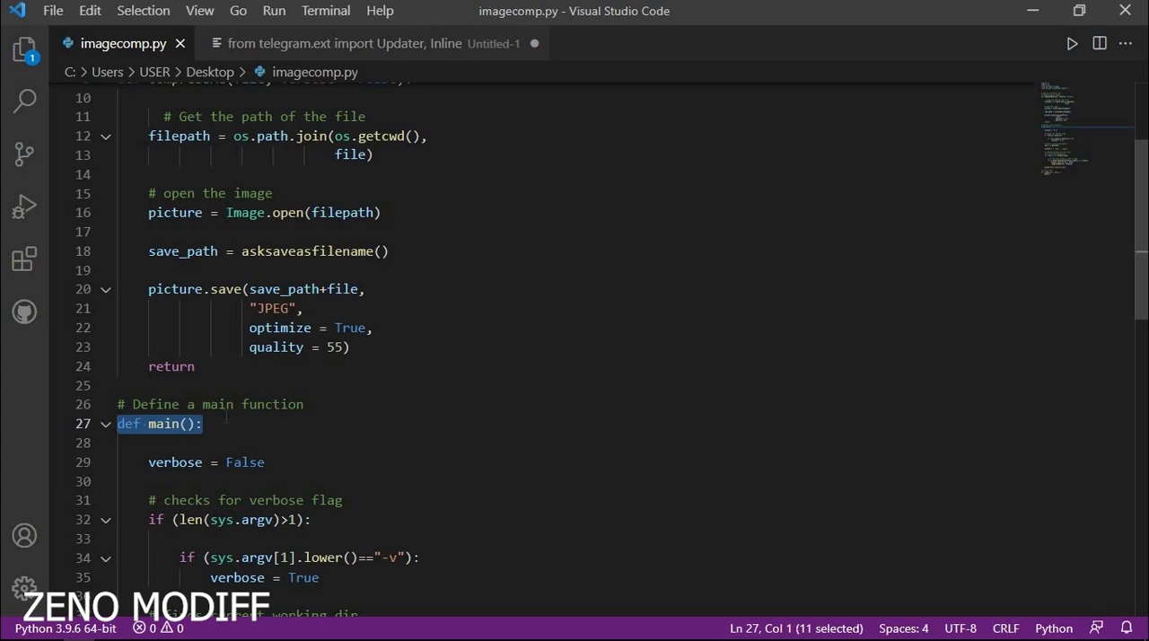
pyautogui.scroll(-3)
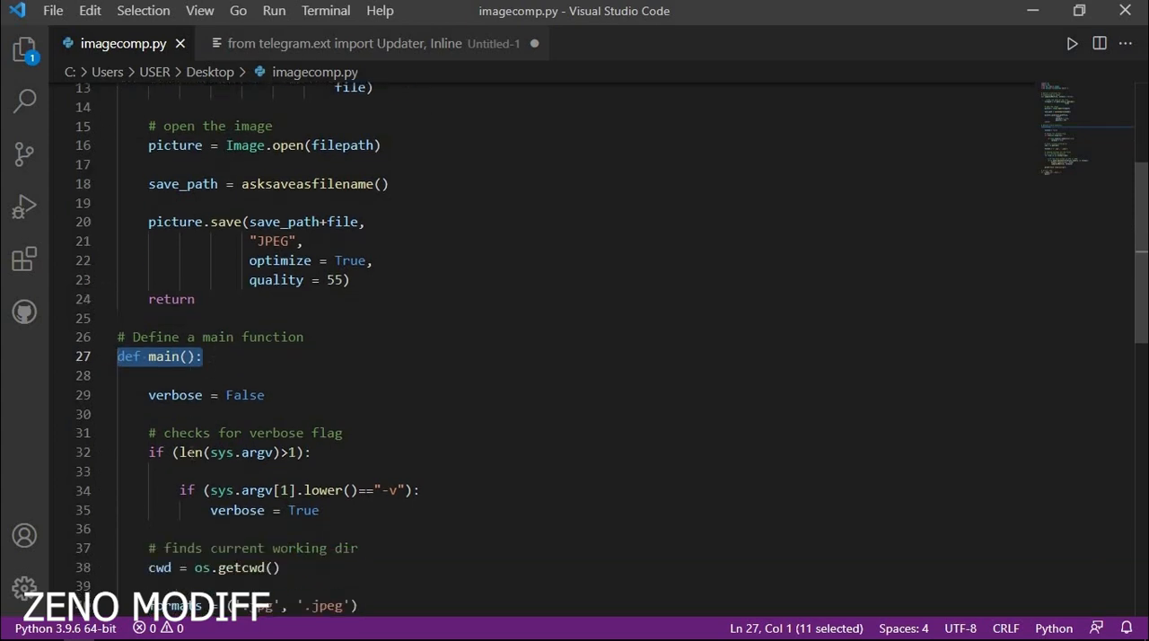
pyautogui.scroll(-3)
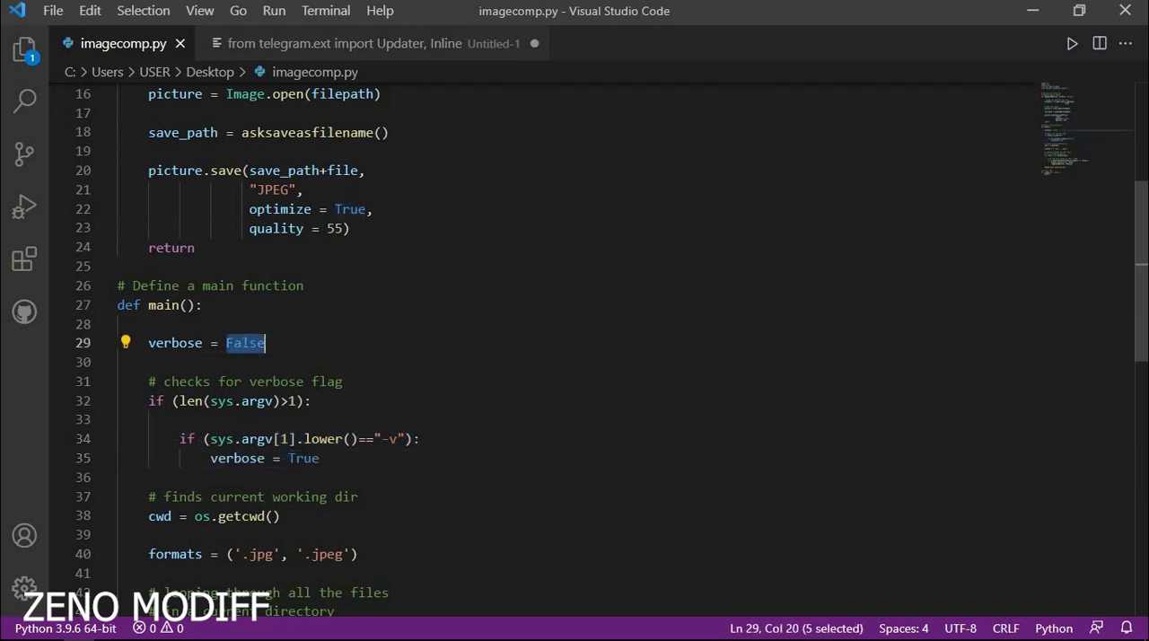
pyautogui.scroll(-3)
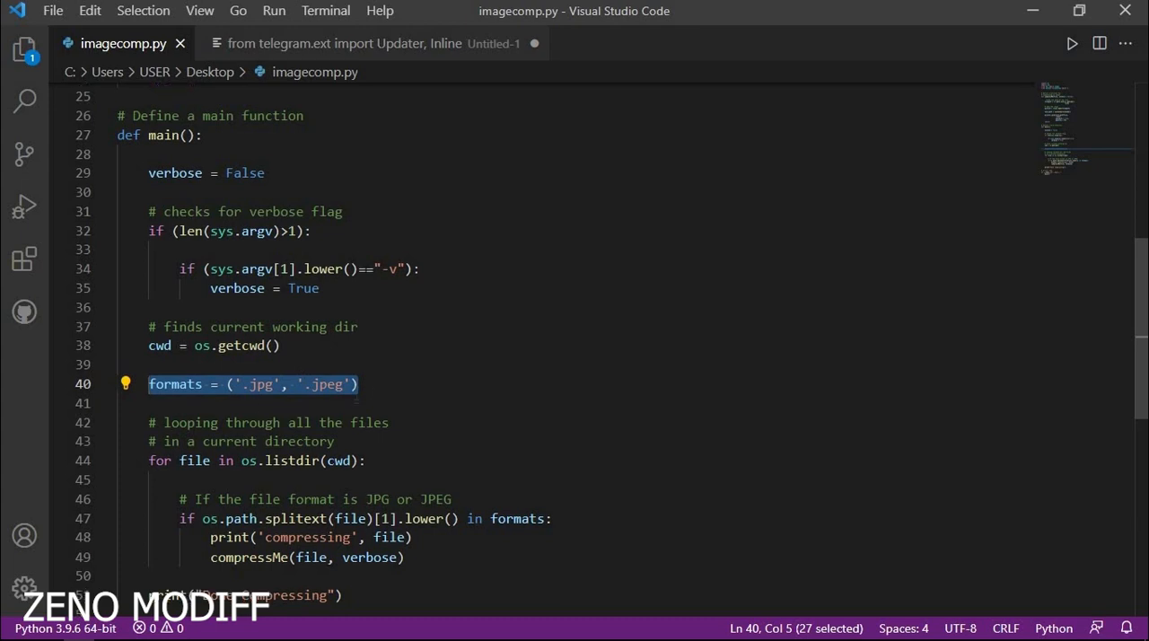
pyautogui.scroll(-3)
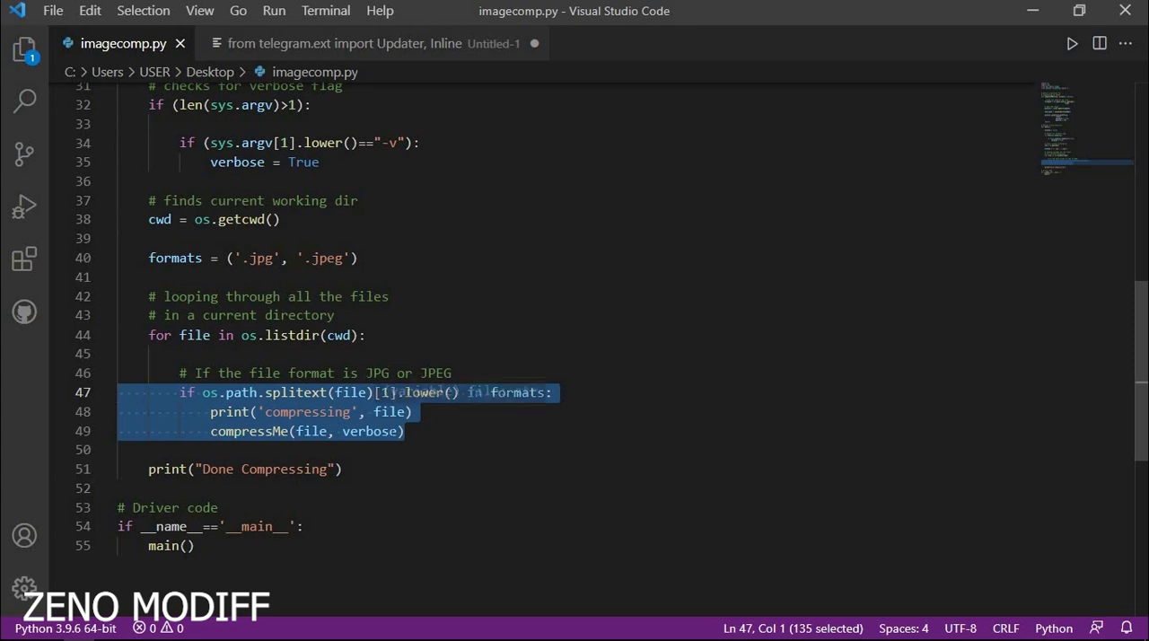
pyautogui.moveTo(371, 431)
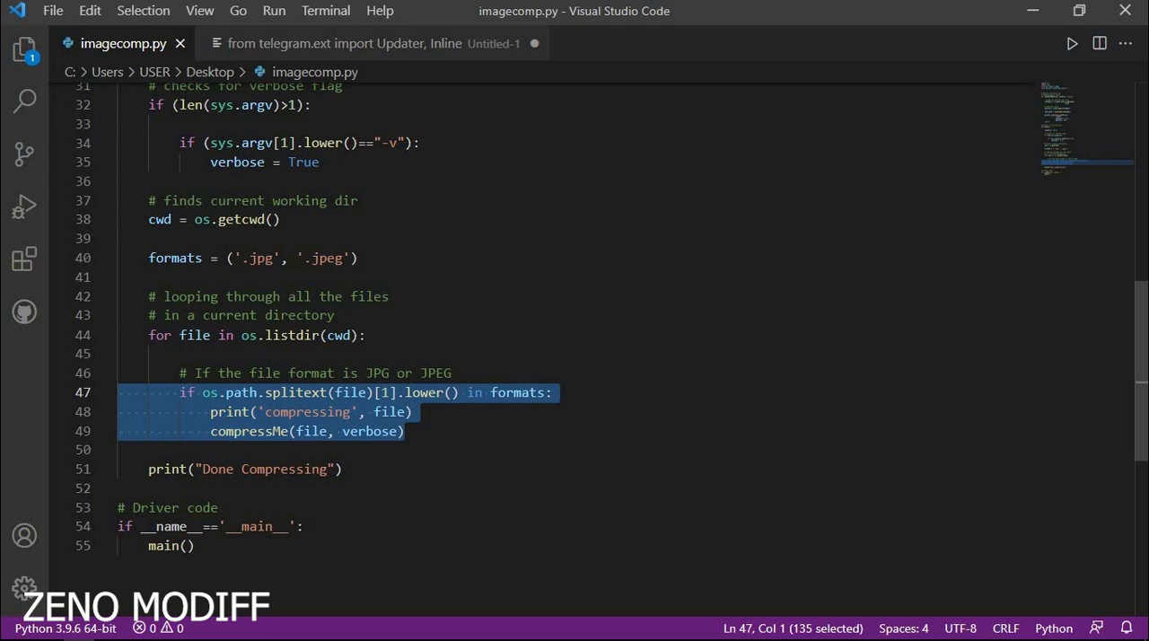
pyautogui.click(250, 431)
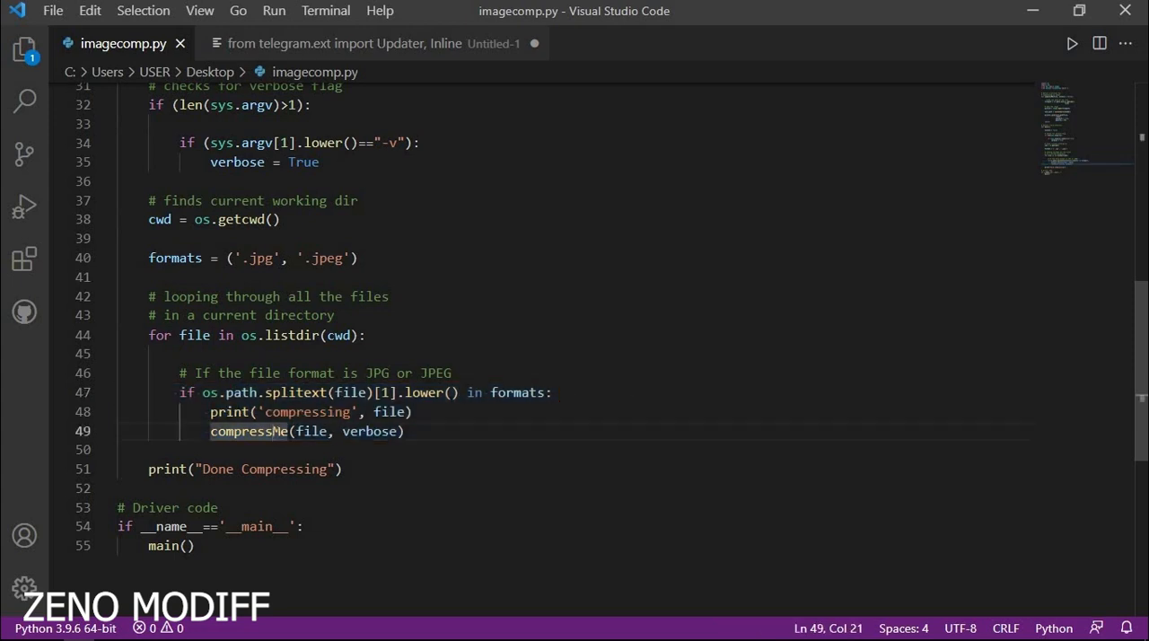
pyautogui.doubleClick(249, 431)
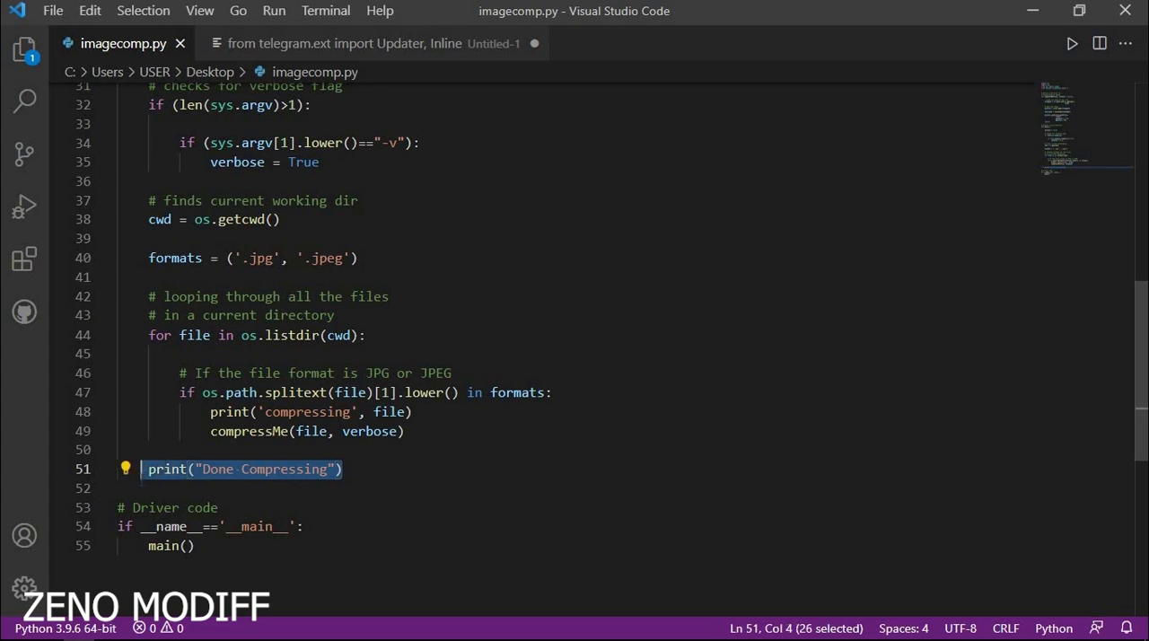
pyautogui.scroll(-3)
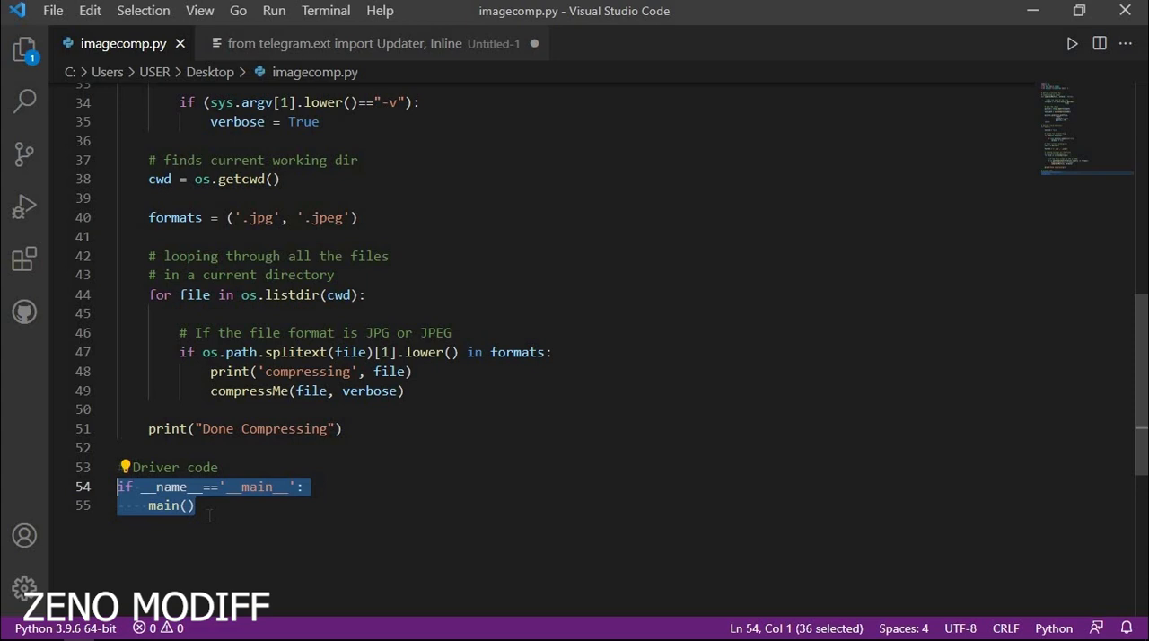
pyautogui.click(188, 504)
pyautogui.write('p')
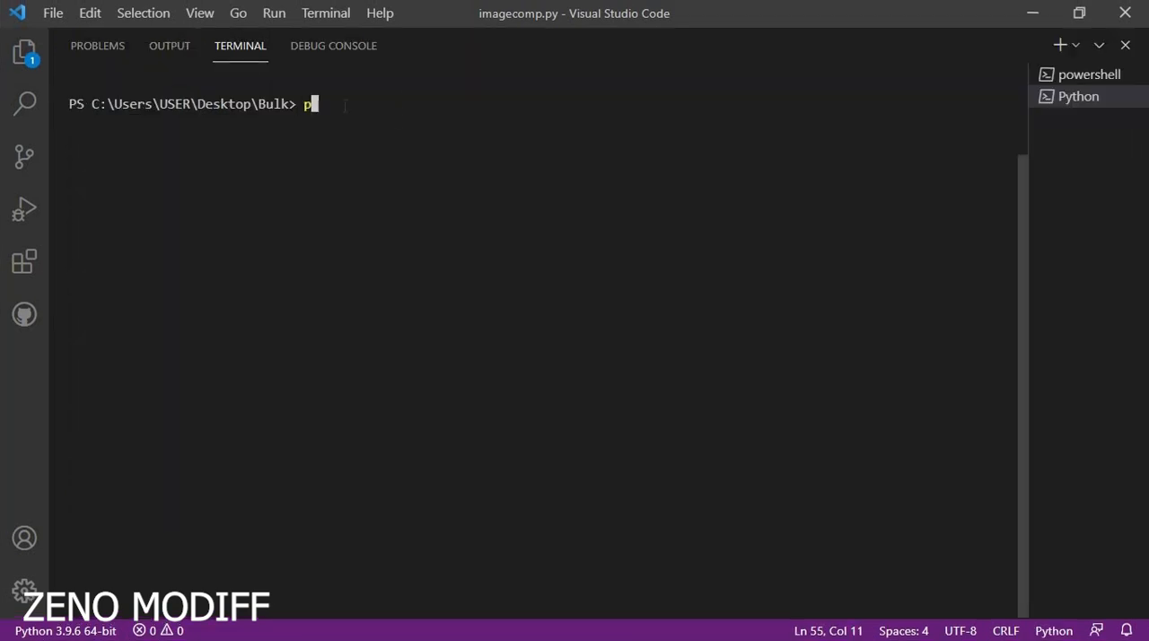
# Run py .\imagecomp.py, save the output as Comp_Mavic.jpg, and check the Done Compressing message.
pyautogui.write('y .\\imagecomp.py')
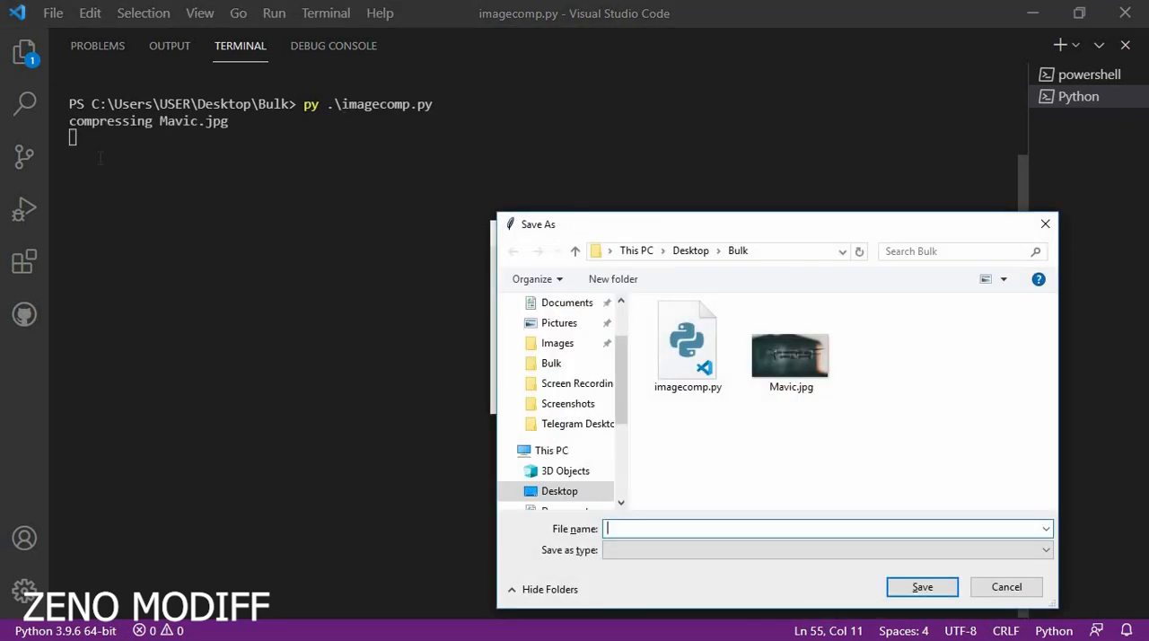
pyautogui.moveTo(779, 242)
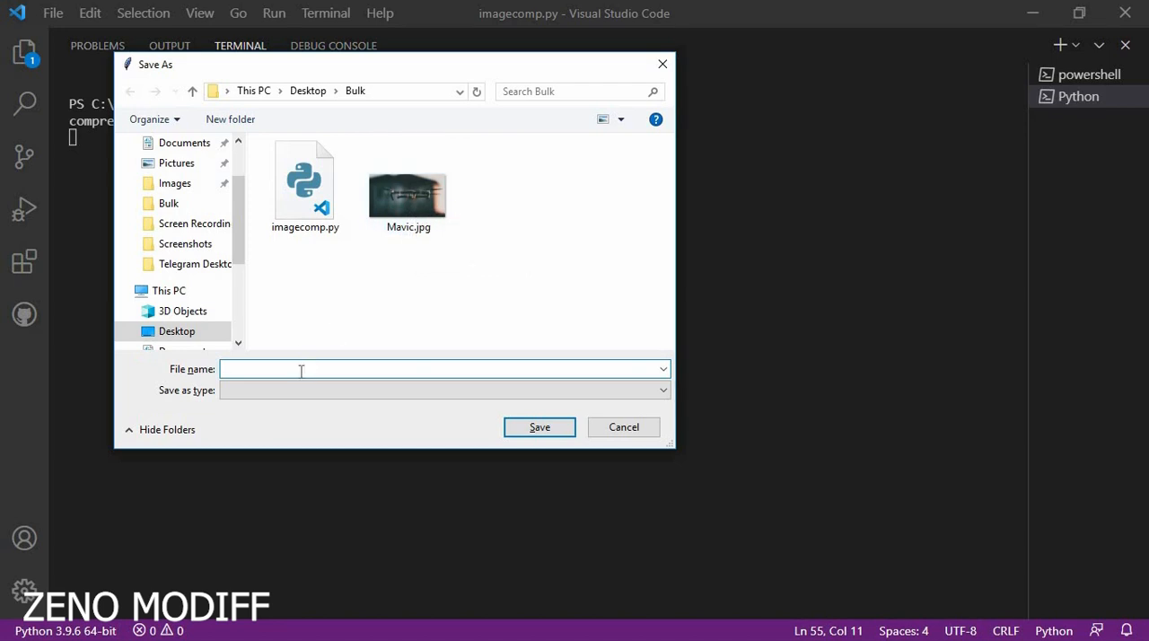
pyautogui.write('Comp')
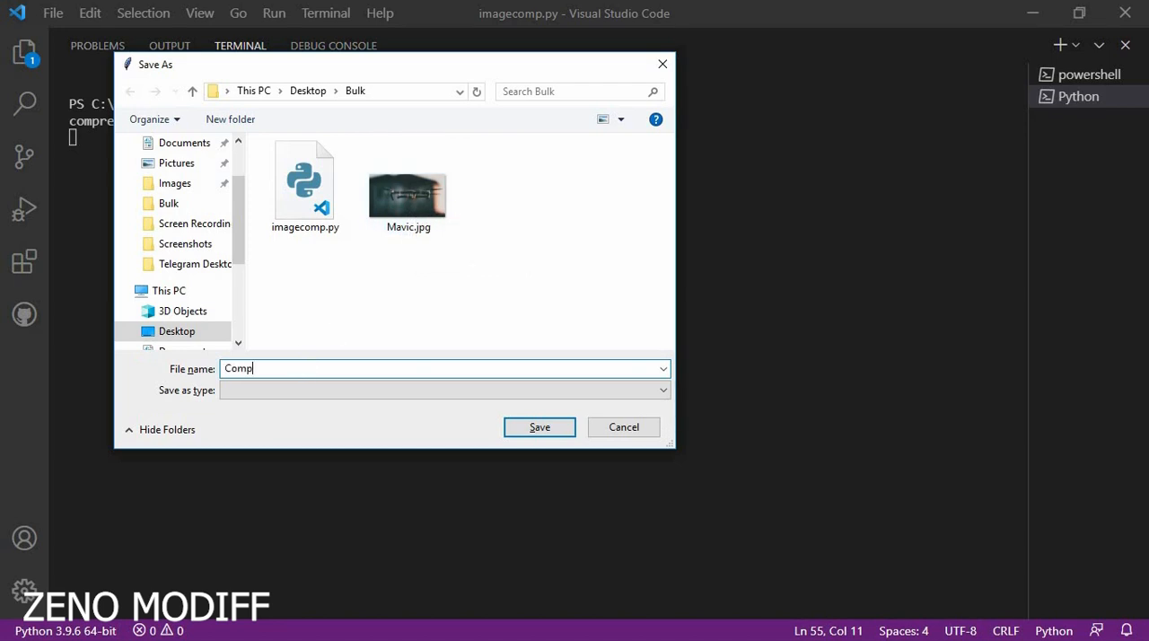
pyautogui.write('_')
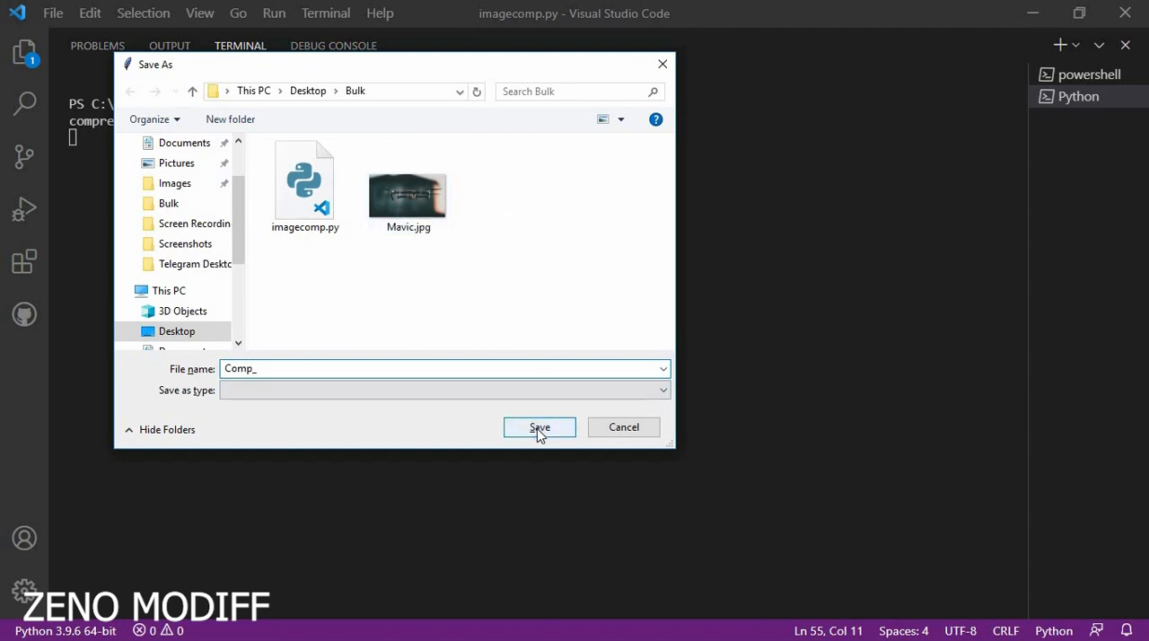
pyautogui.click(540, 426)
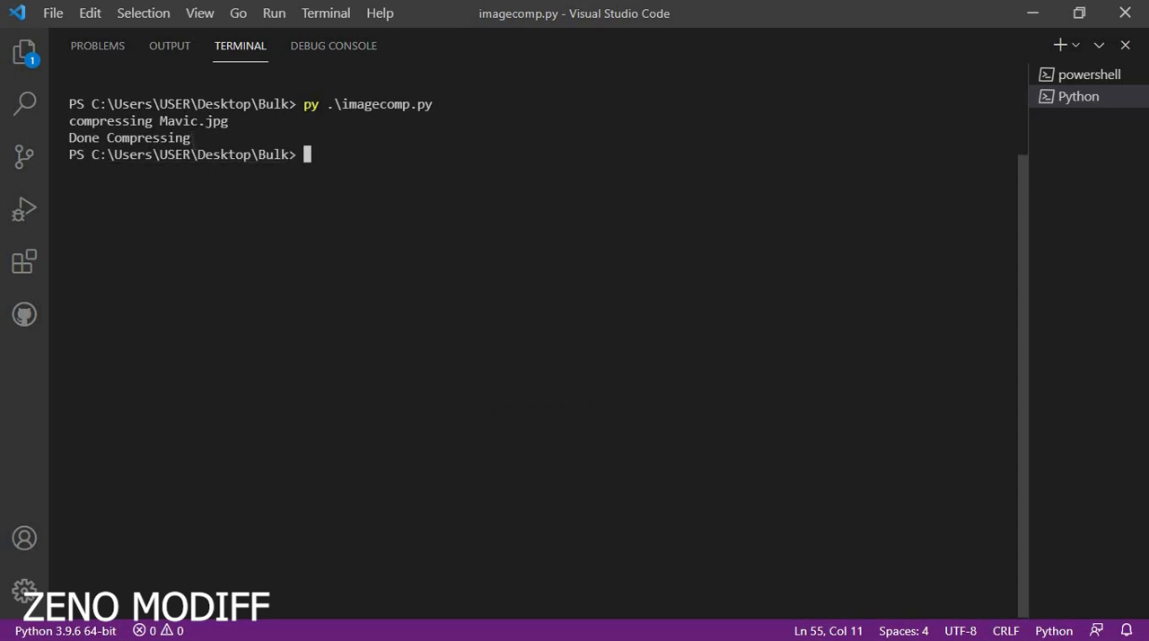
pyautogui.doubleClick(130, 137)
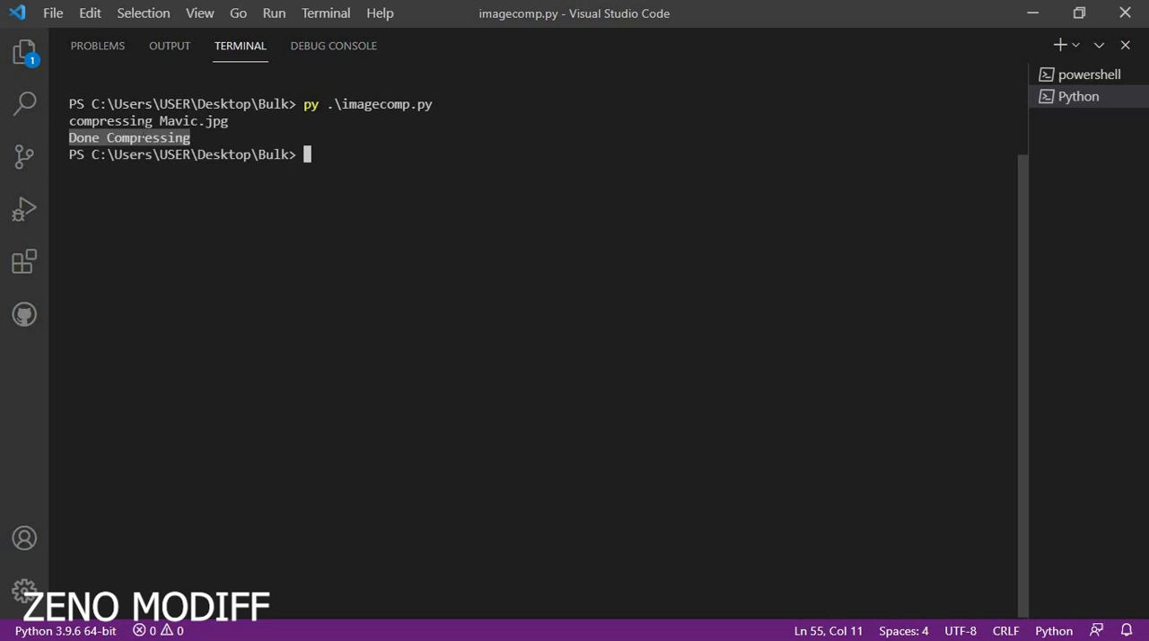
pyautogui.moveTo(101, 604)
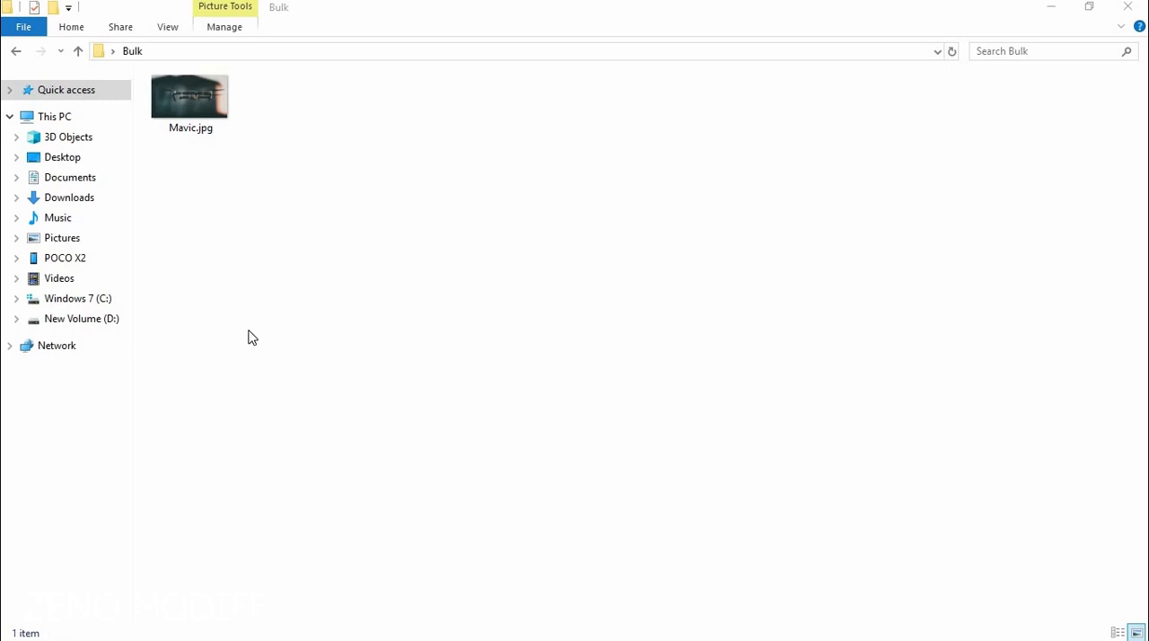
# Check Mavic.jpg's Properties in the Bulk folder, reading its 2.64 MB size, then close them.
pyautogui.click(189, 96)
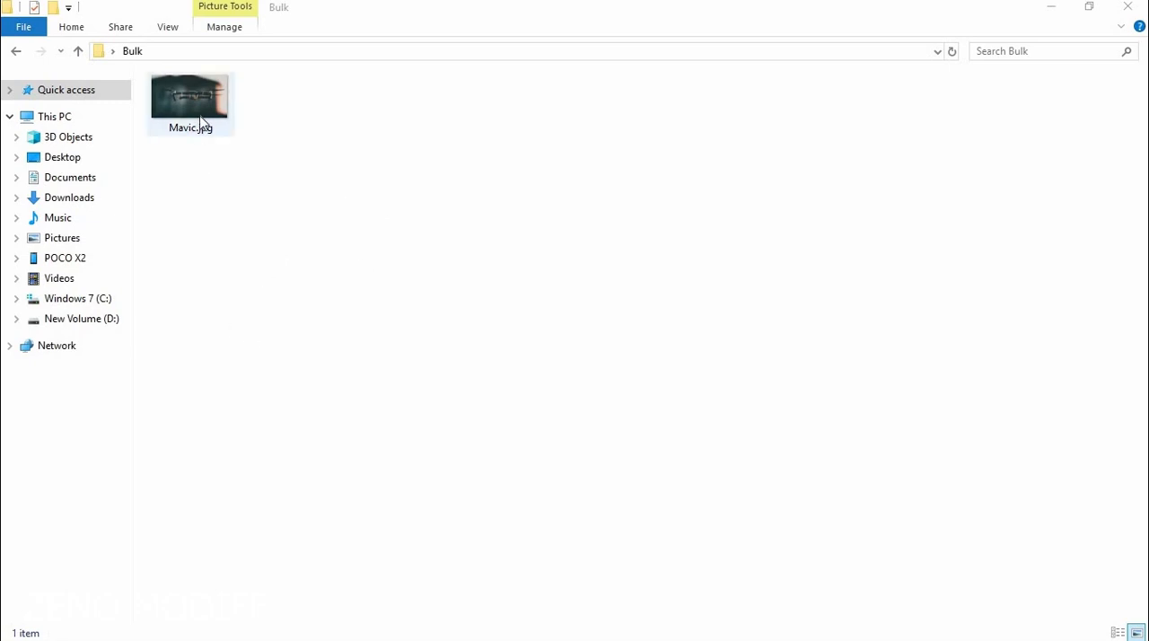
pyautogui.click(189, 97)
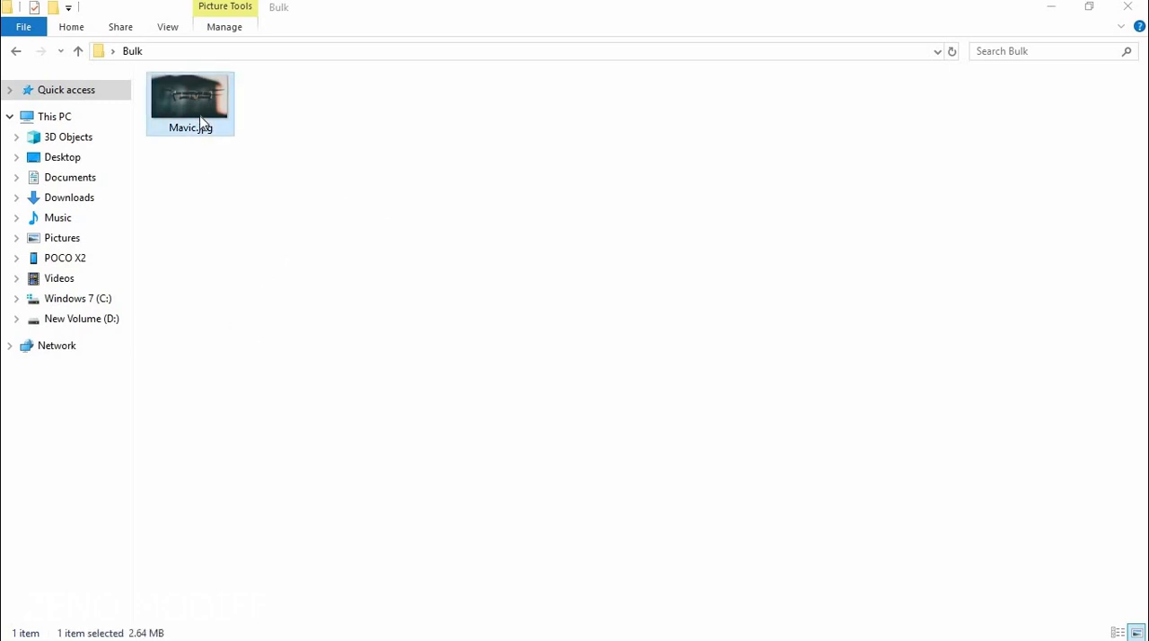
pyautogui.rightClick(190, 94)
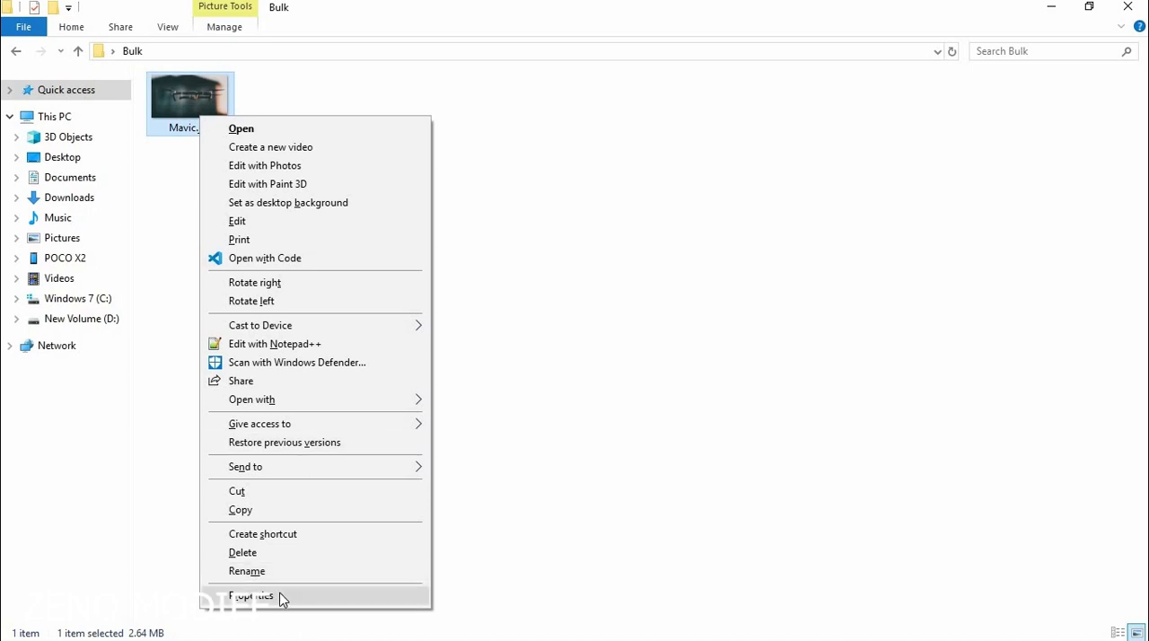
pyautogui.click(249, 595)
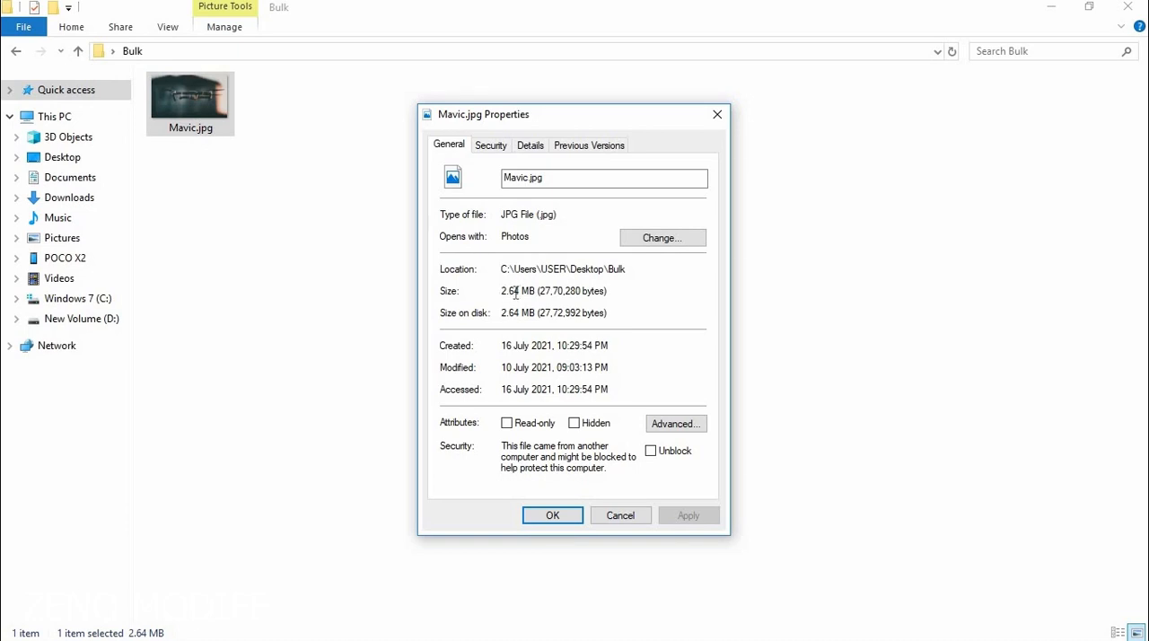
pyautogui.click(551, 515)
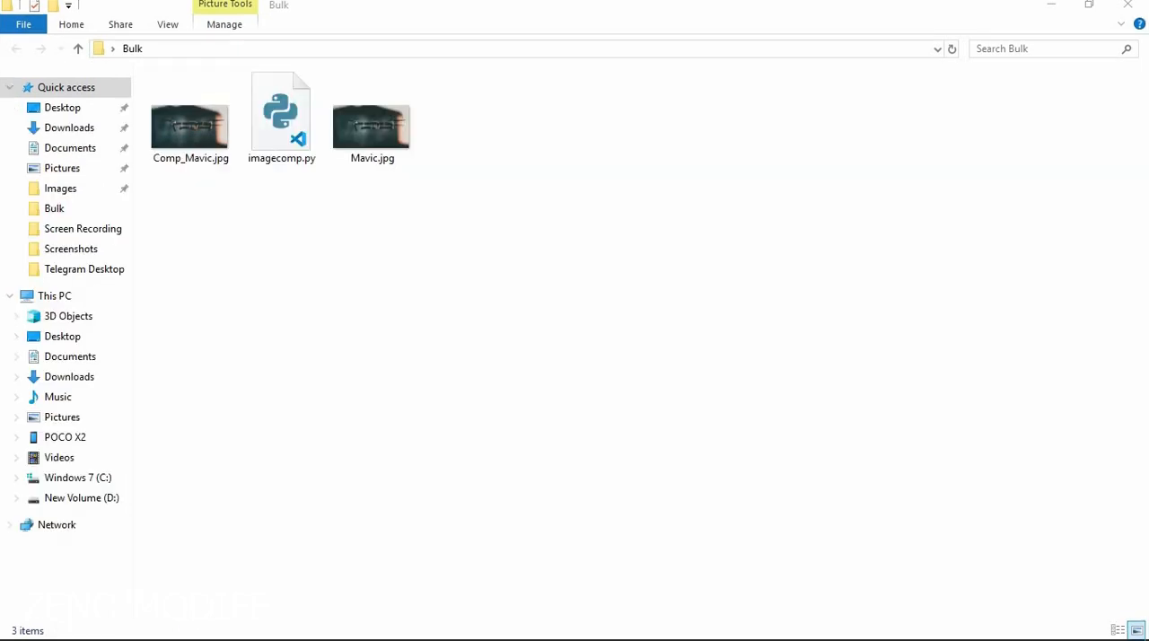
# Select Comp_Mavic.jpg (855 KB), then reopen Mavic.jpg's Properties to confirm 2.64 MB.
pyautogui.click(189, 116)
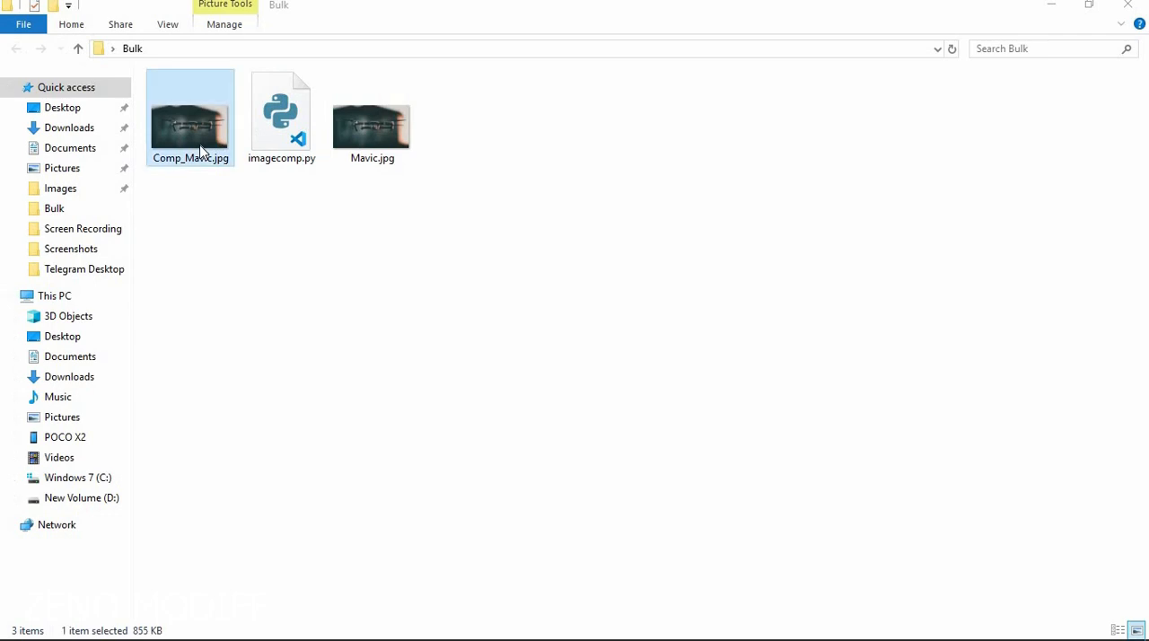
pyautogui.click(371, 117)
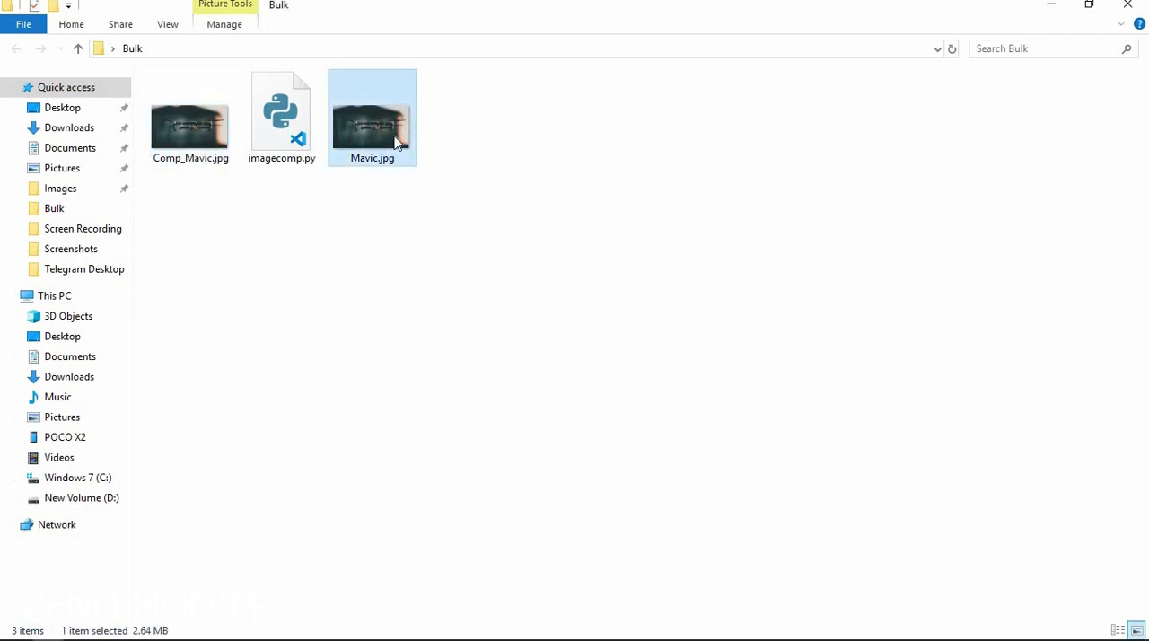
pyautogui.rightClick(371, 121)
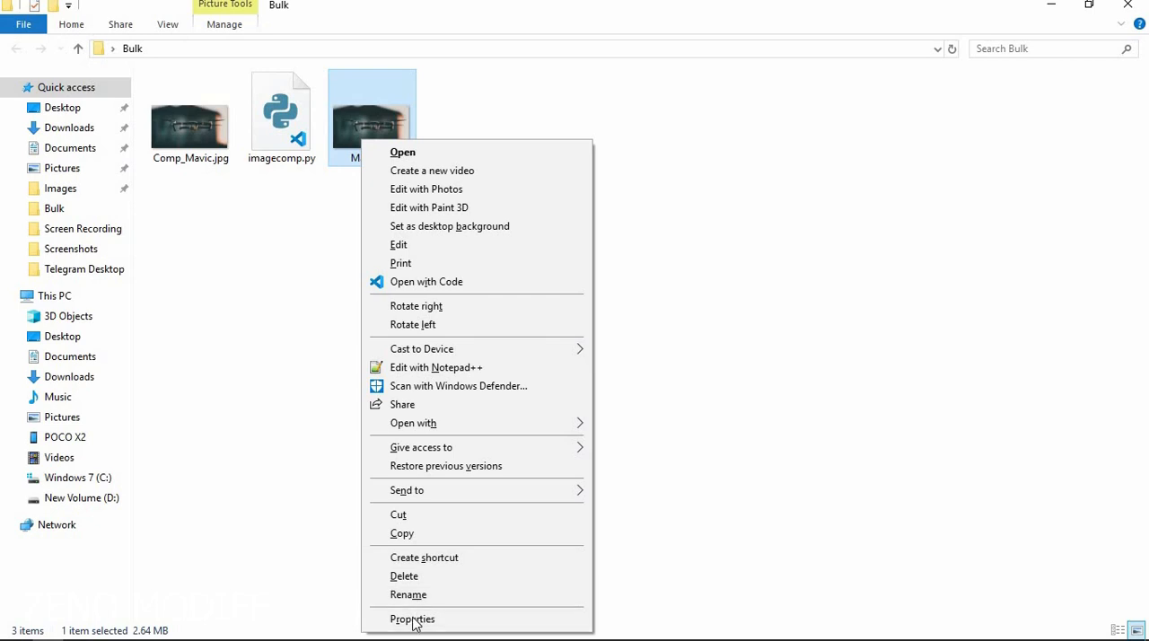
pyautogui.click(412, 618)
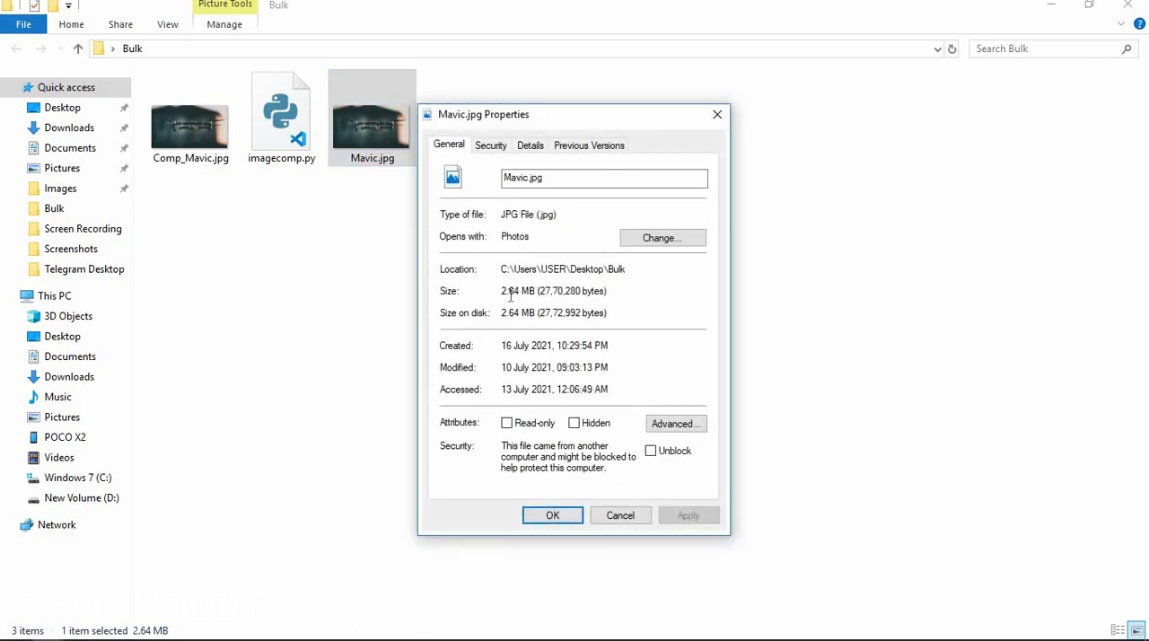
pyautogui.moveTo(717, 115)
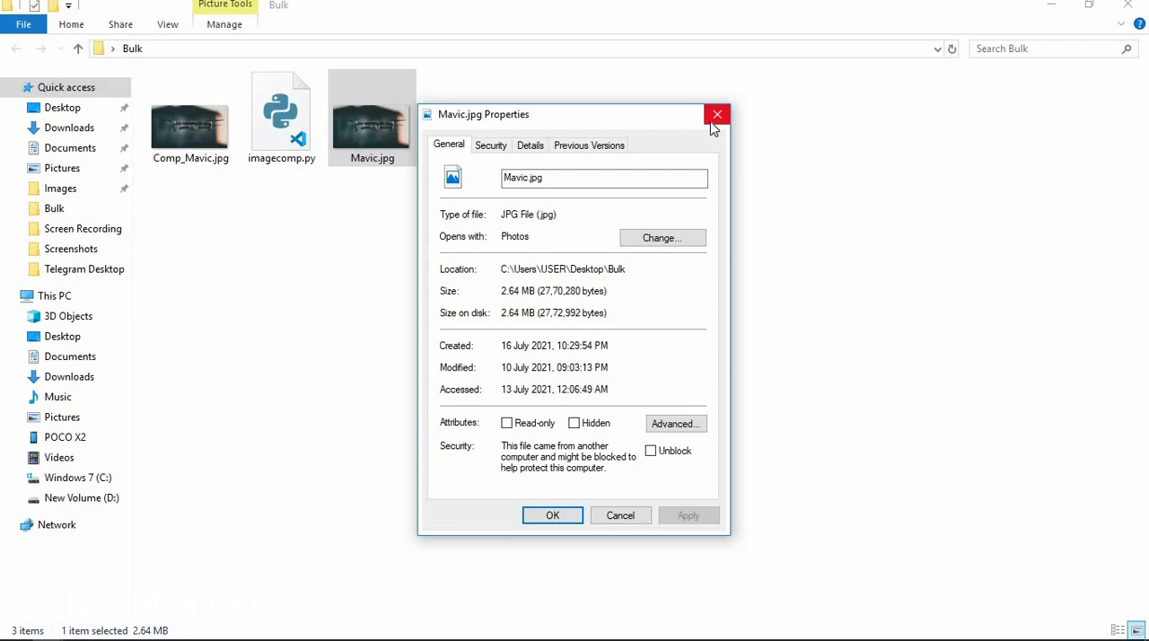
pyautogui.click(716, 115)
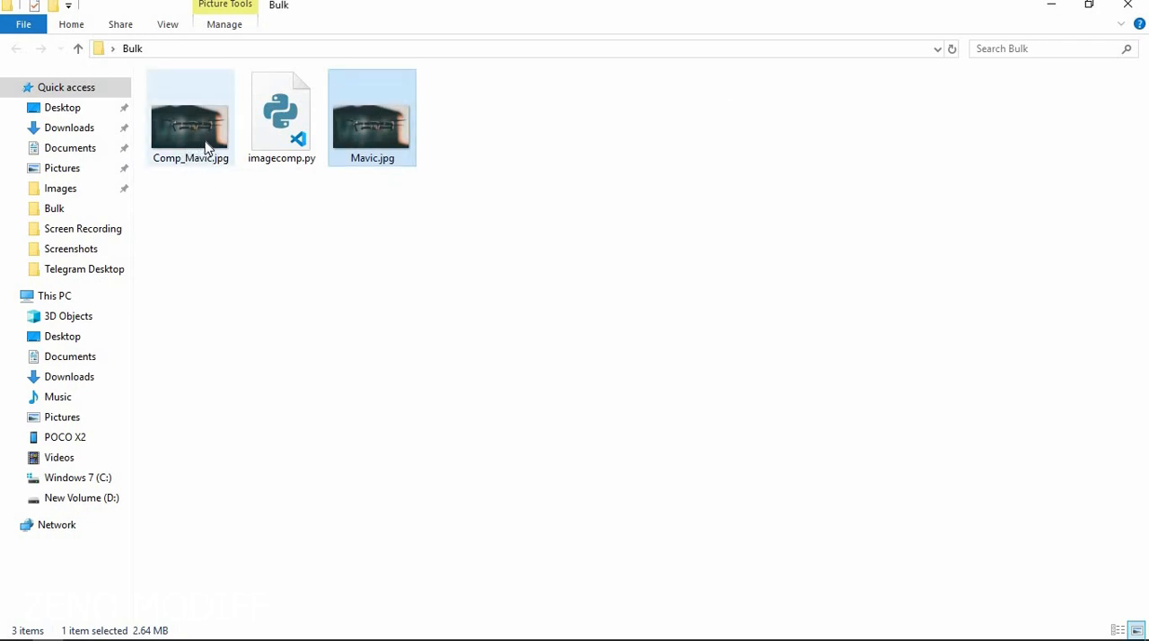
# Bring up the context menu for Comp_Mavic.jpg.
pyautogui.rightClick(189, 117)
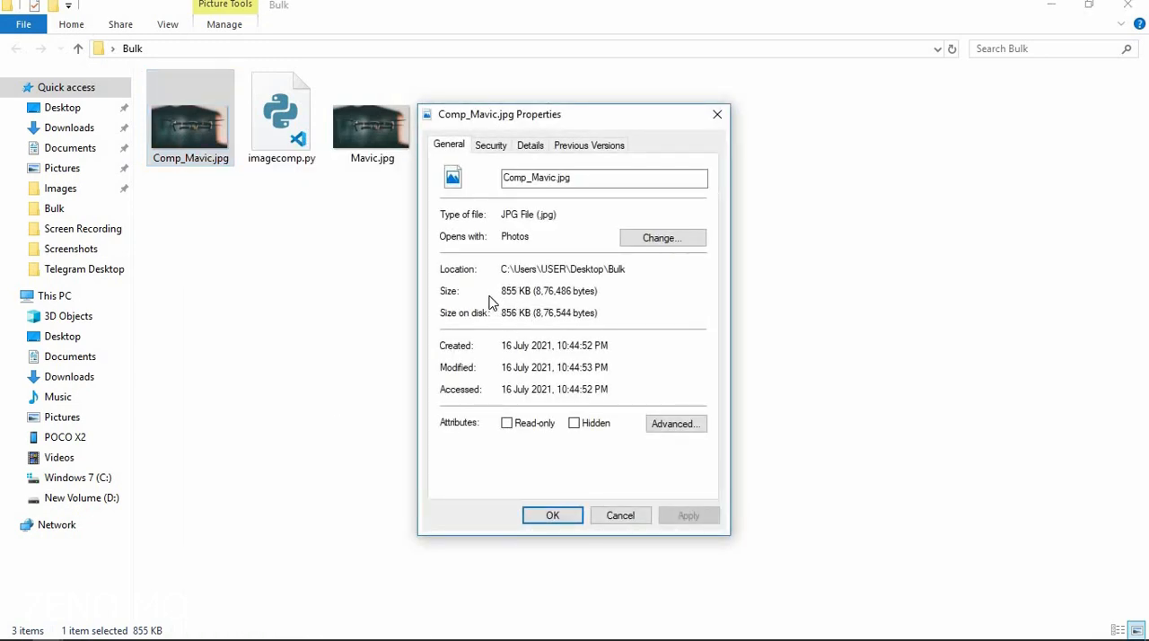
pyautogui.moveTo(503, 303)
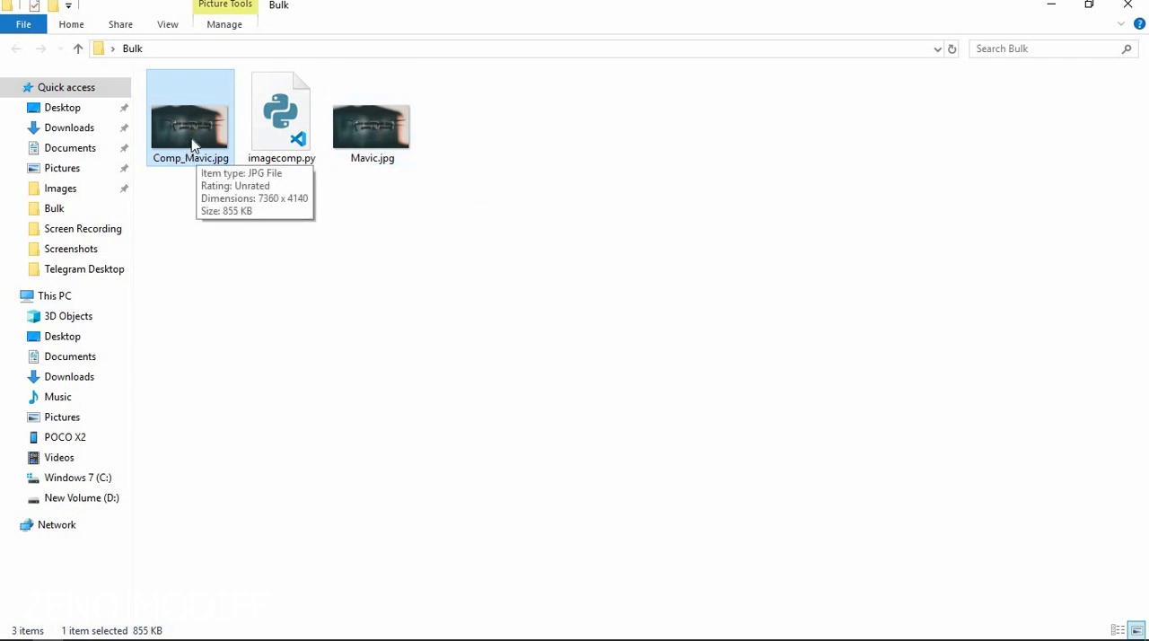
pyautogui.moveTo(383, 123)
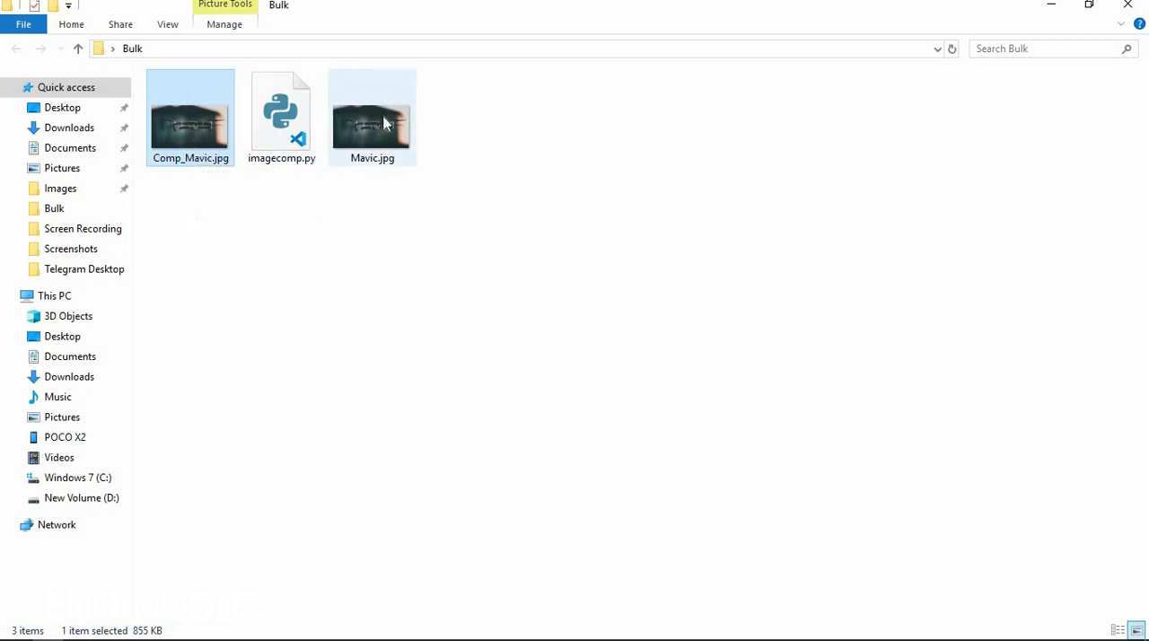
pyautogui.moveTo(363, 153)
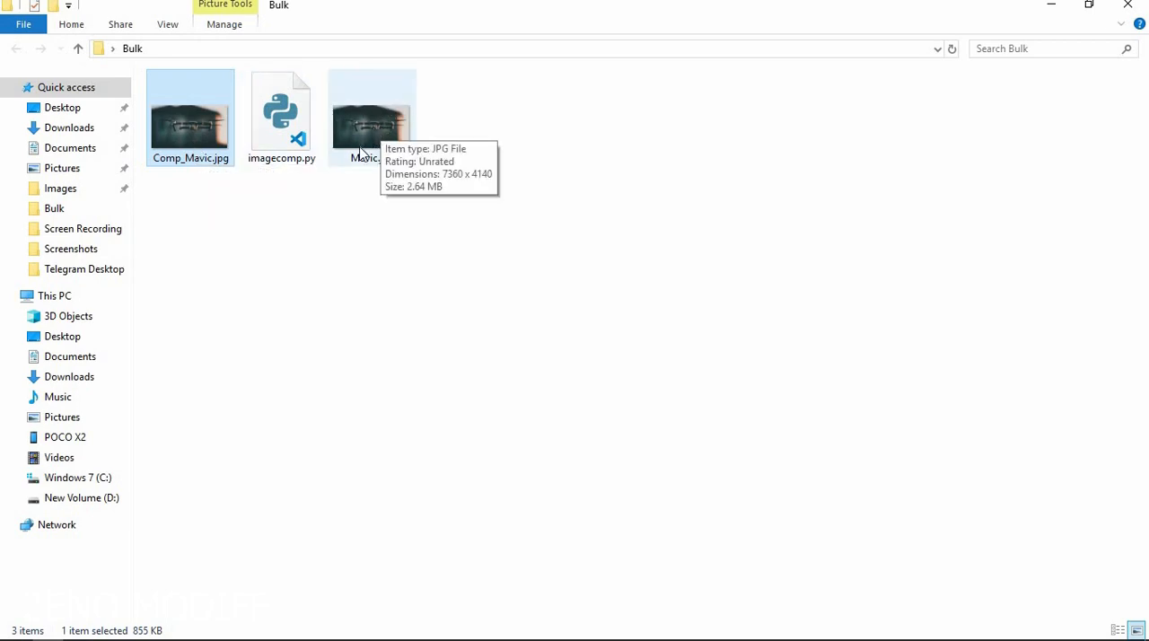